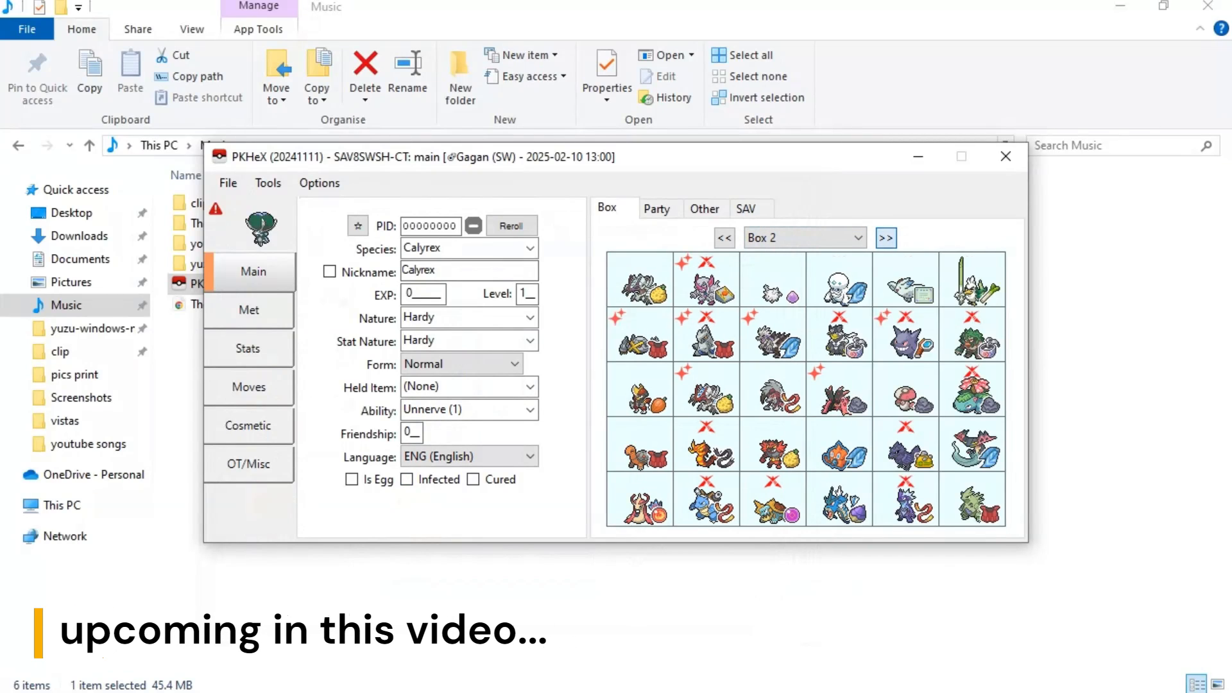
# Switch the Sword/Shield save's box view from Box 2 to Box 3.
pyautogui.click(885, 238)
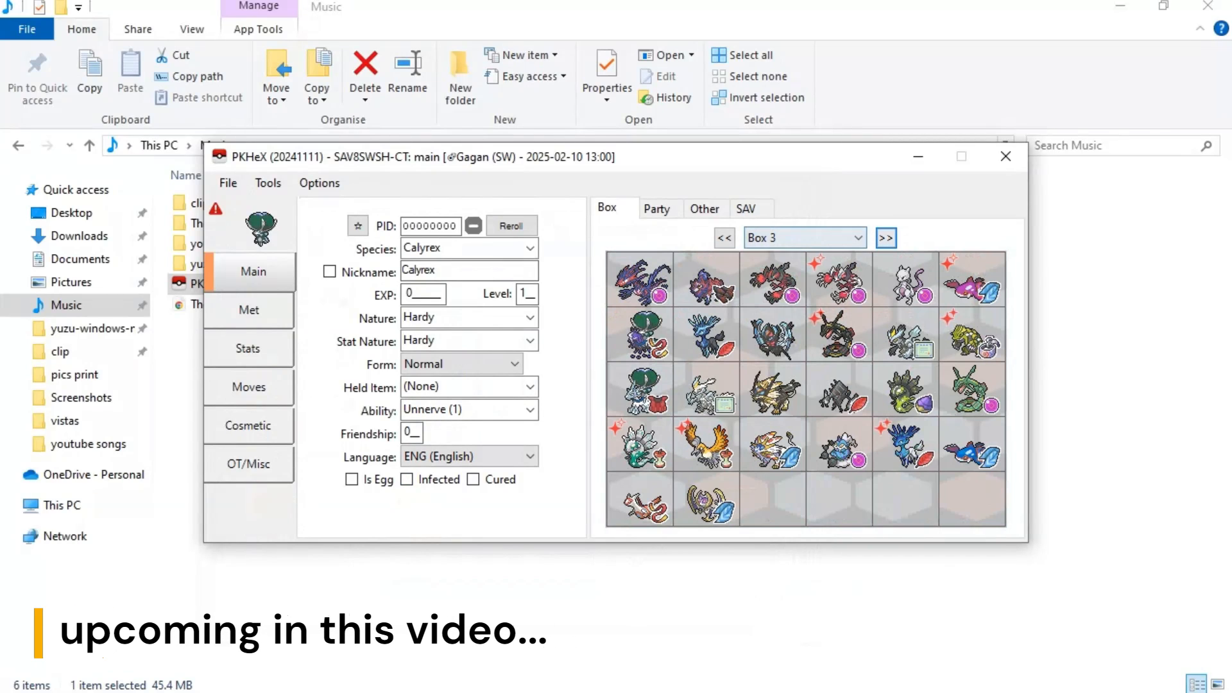
pyautogui.click(722, 238)
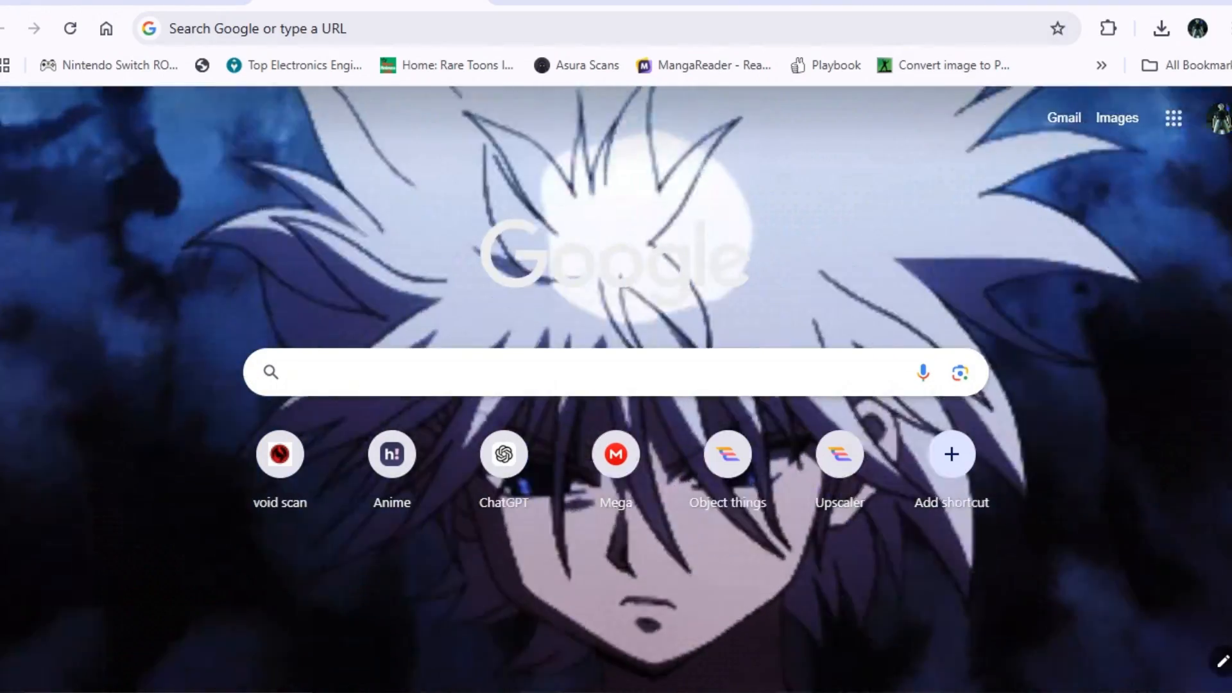
# Search 'pkhex download' and reach Project Pokemon's PKHeX 24.11.11 download page.
pyautogui.write('pkhex download')
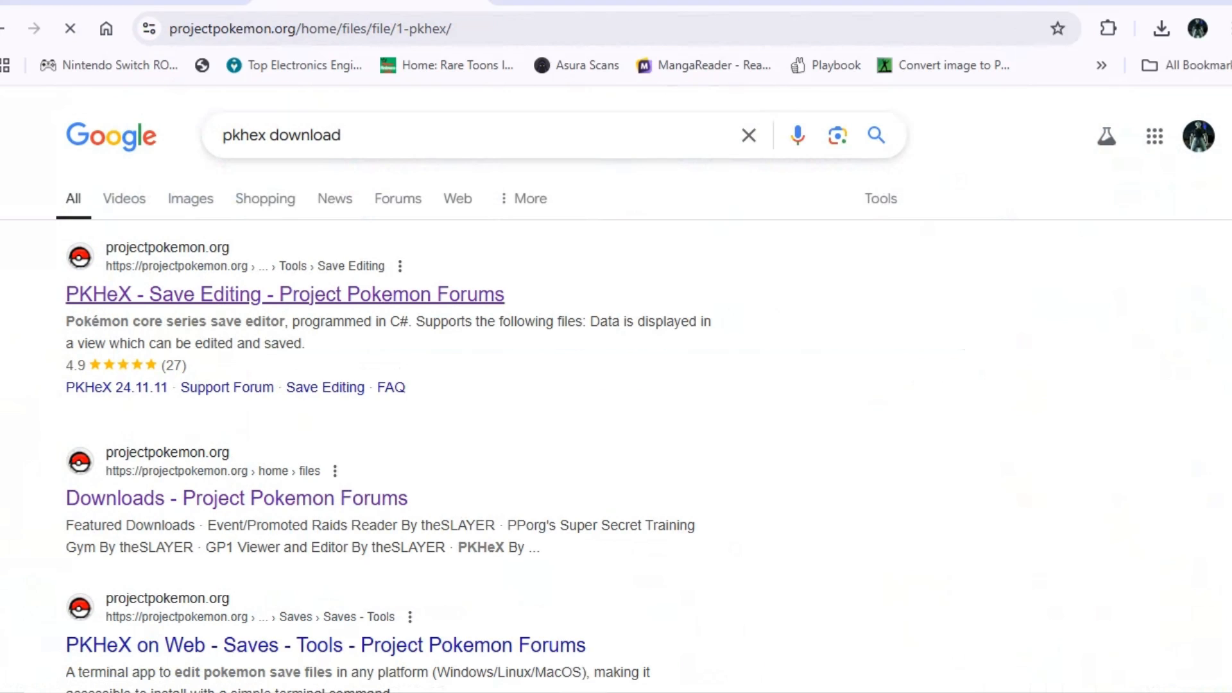
pyautogui.click(284, 294)
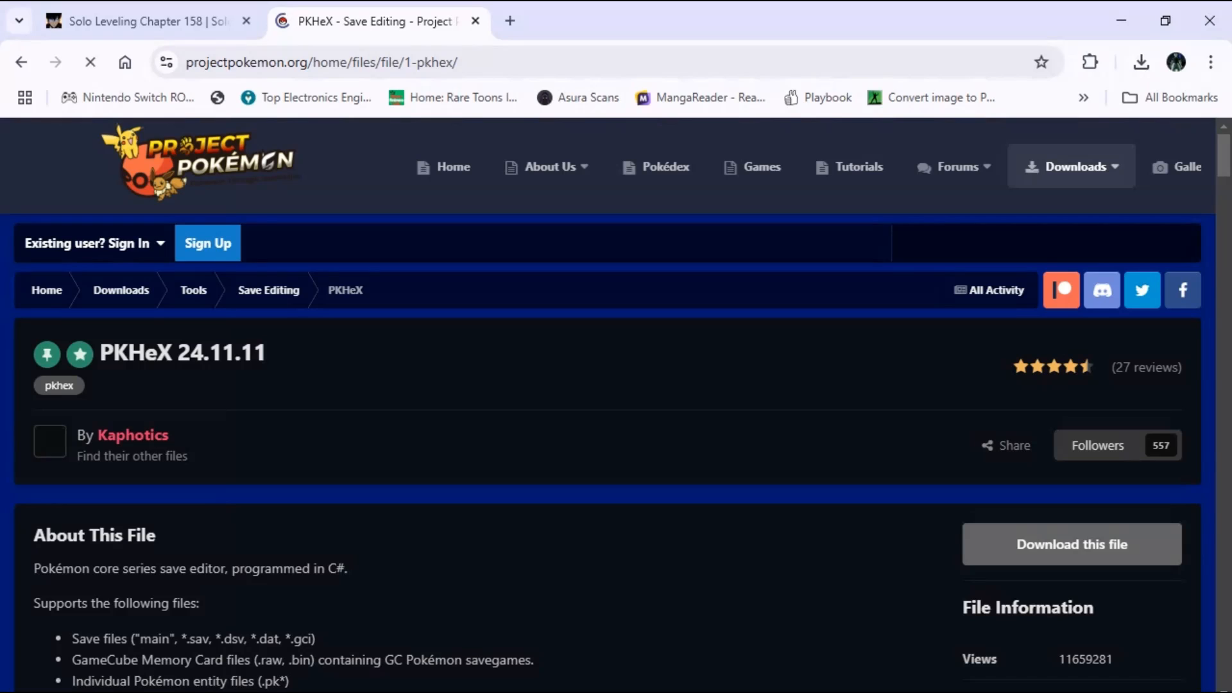
pyautogui.scroll(-3)
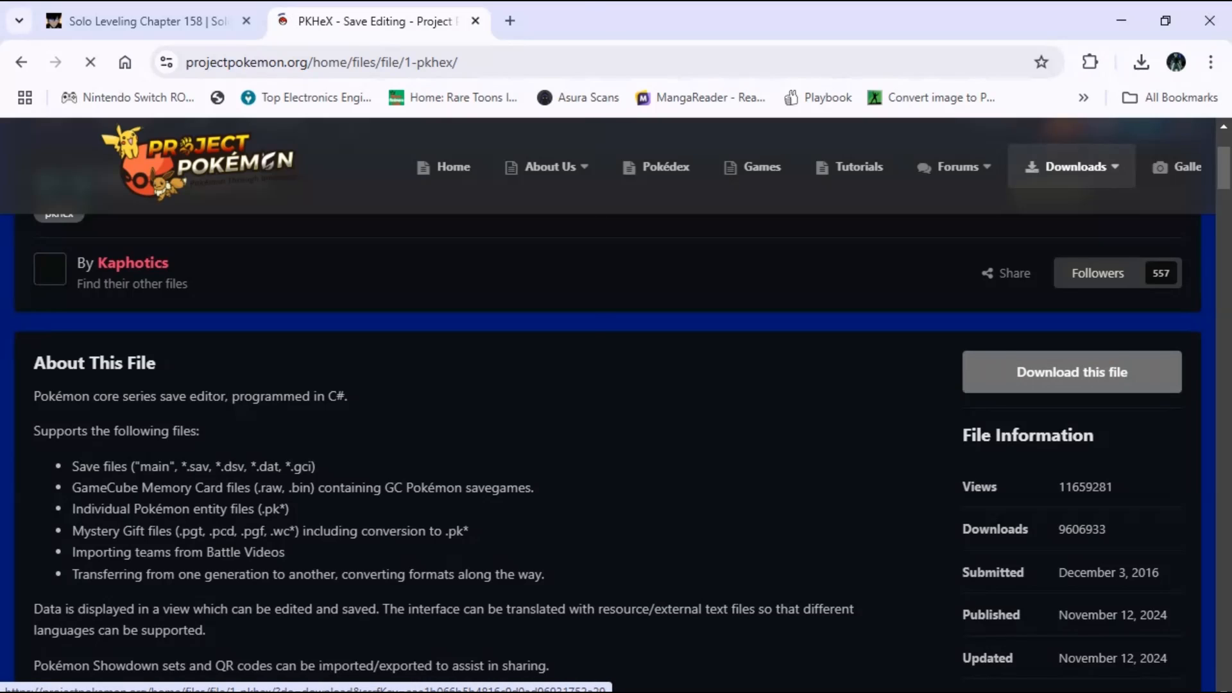
pyautogui.click(1071, 371)
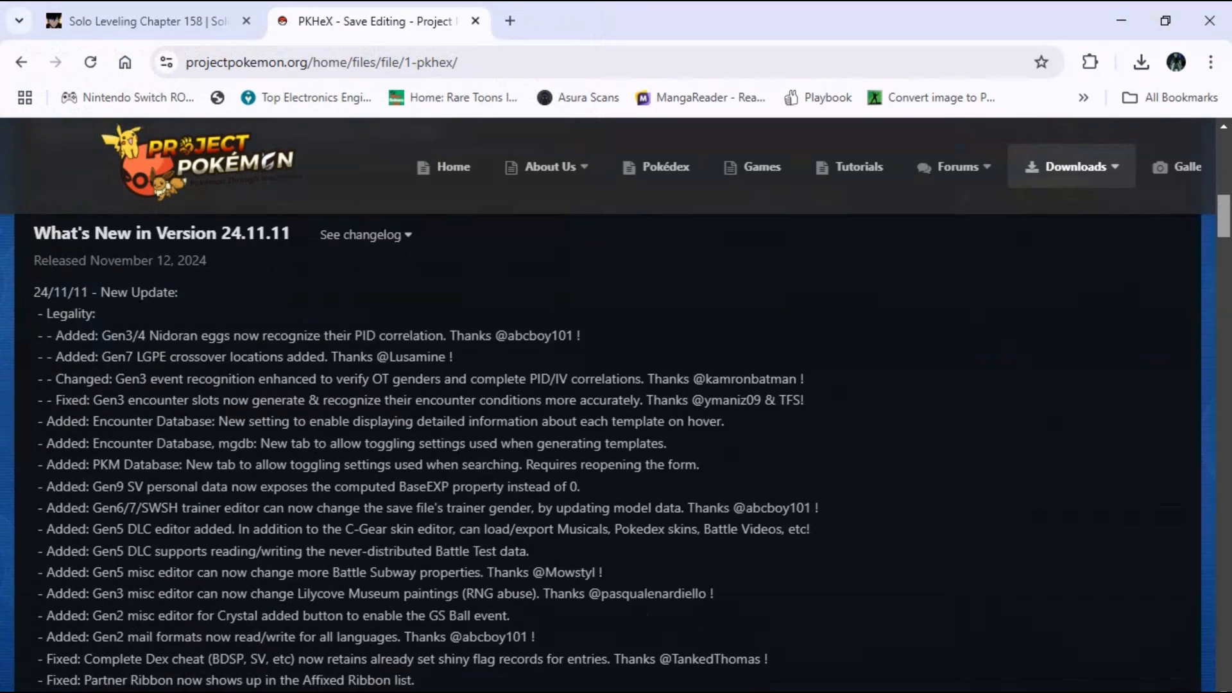
pyautogui.scroll(3)
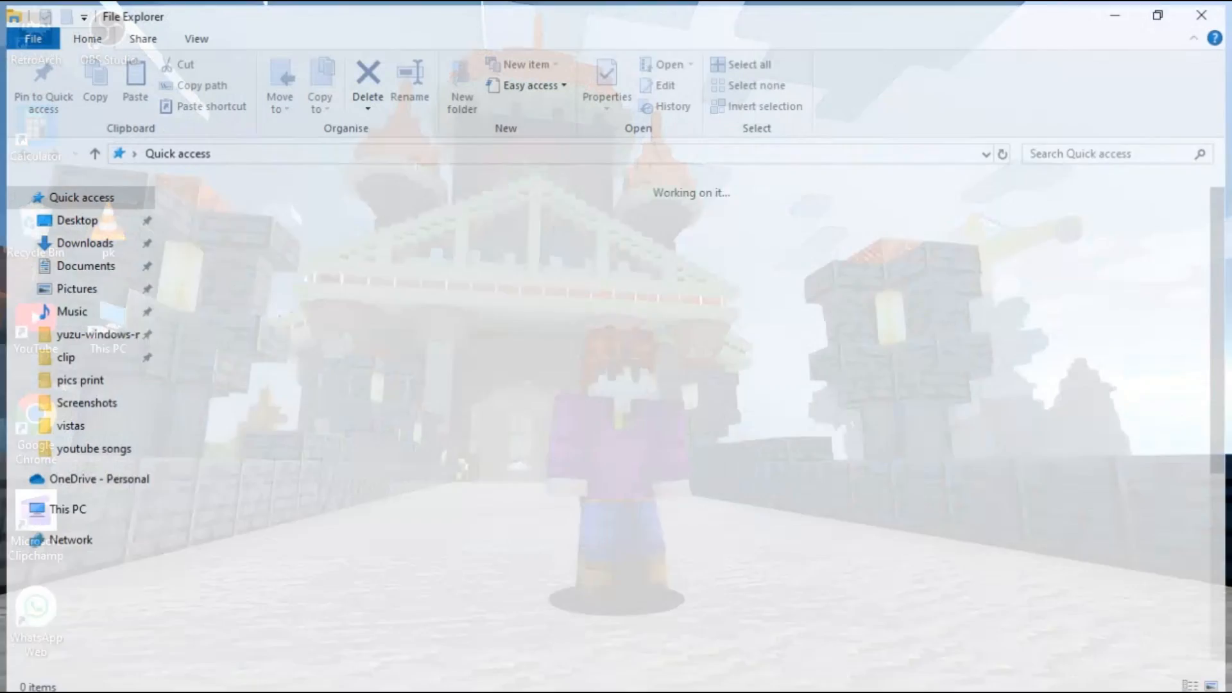
# Launch PKHeX.exe from the Music folder, opening a blank Scarlet save.
pyautogui.click(71, 311)
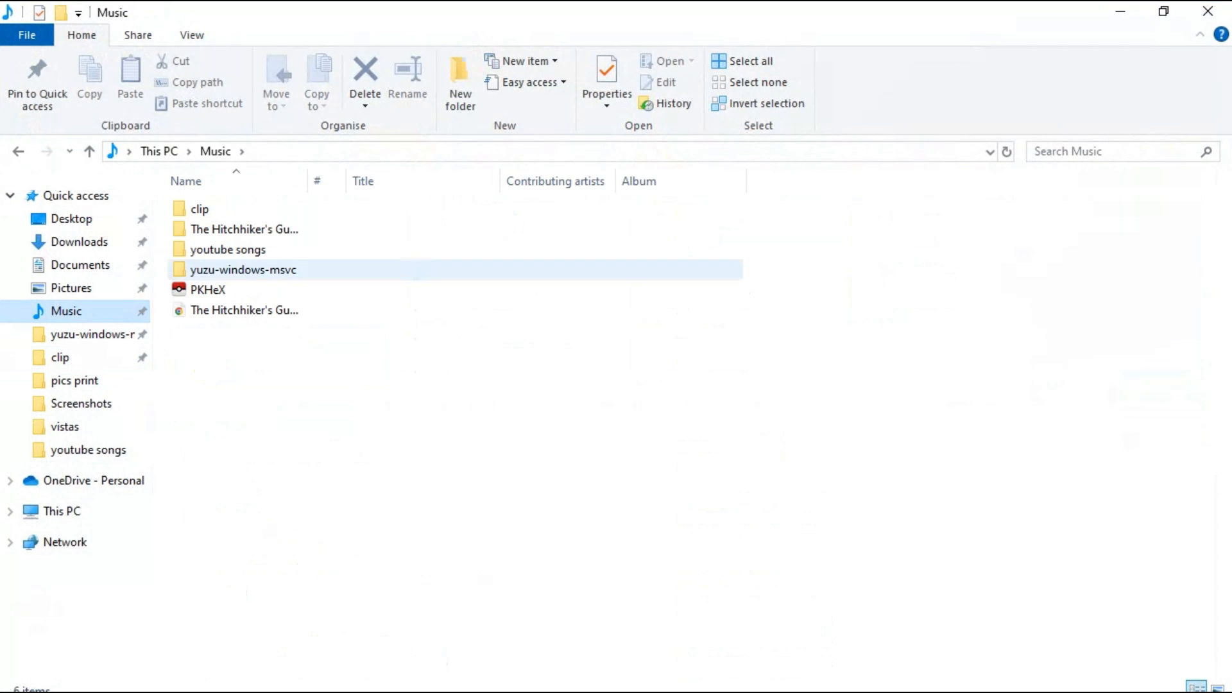
pyautogui.doubleClick(207, 290)
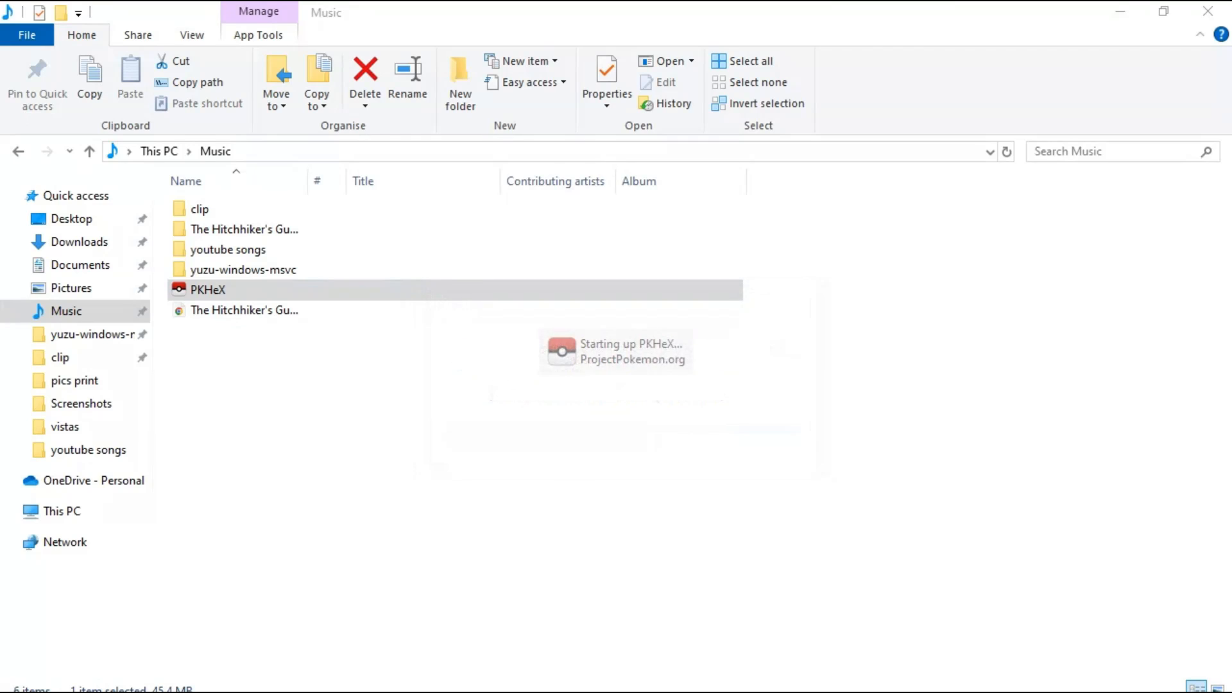
pyautogui.doubleClick(206, 289)
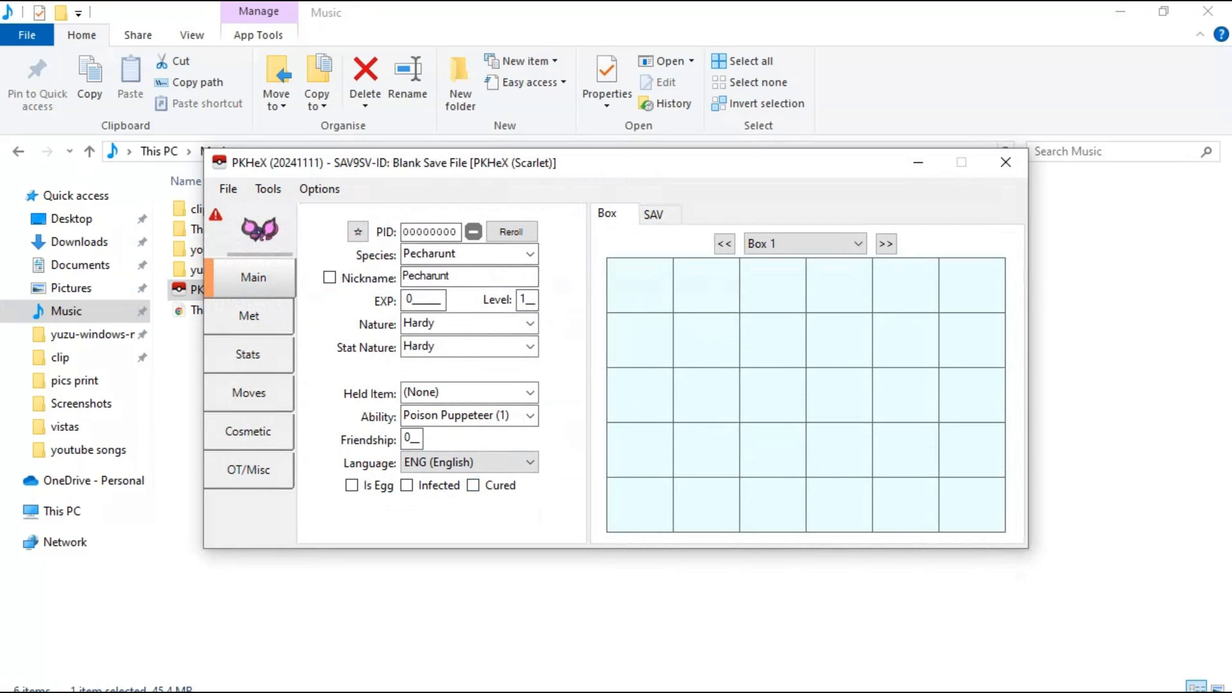
pyautogui.click(228, 189)
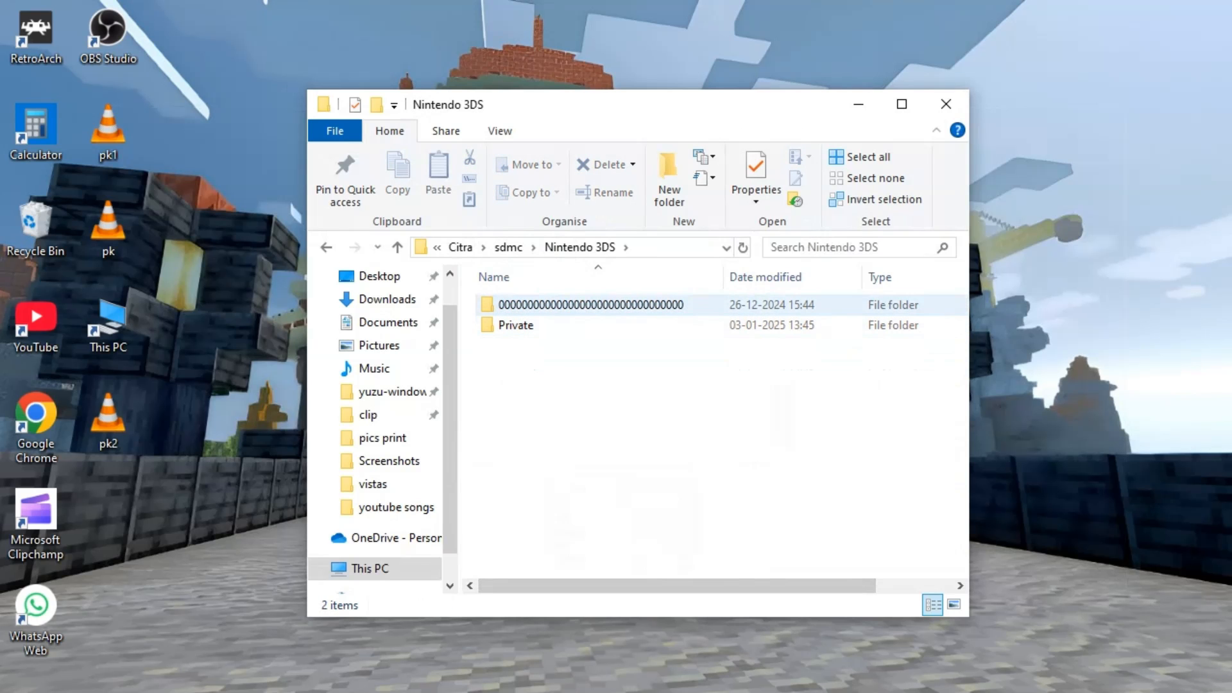
# Browse Citra's title folders down to the data folder holding the 3DS save 'main'.
pyautogui.doubleClick(591, 305)
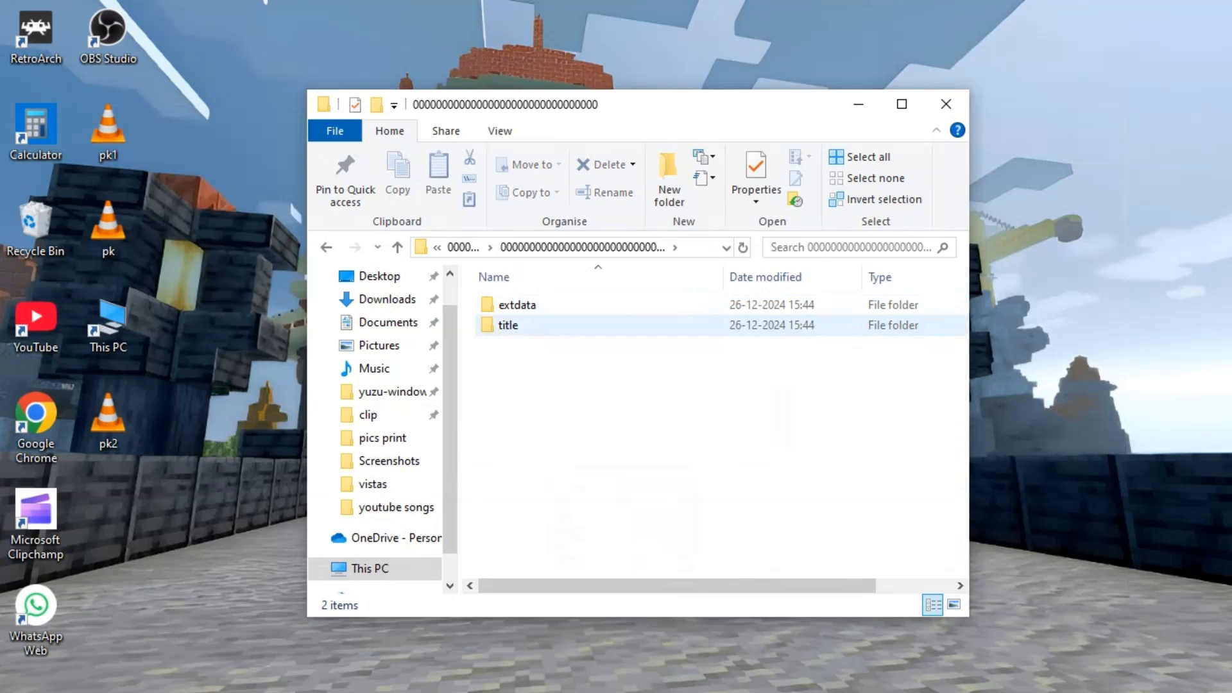
pyautogui.doubleClick(508, 325)
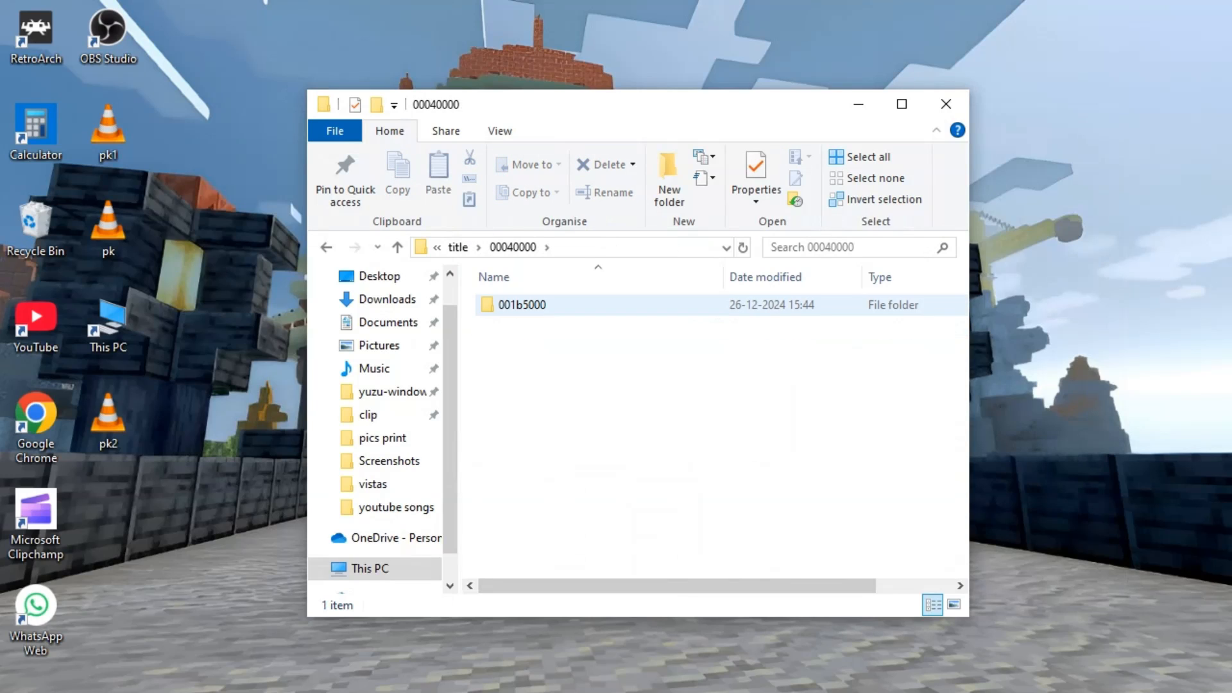
pyautogui.doubleClick(522, 305)
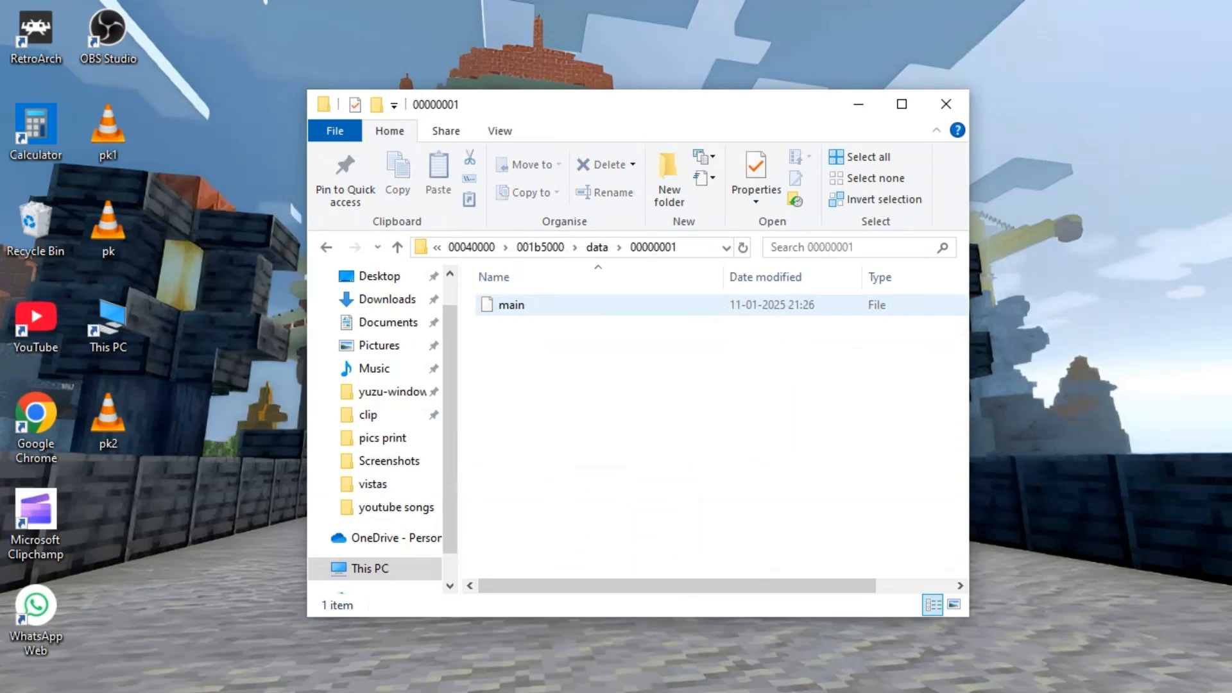
# Launch yuzu.exe from the Music\yuzu-windows-msvc folder.
pyautogui.click(375, 368)
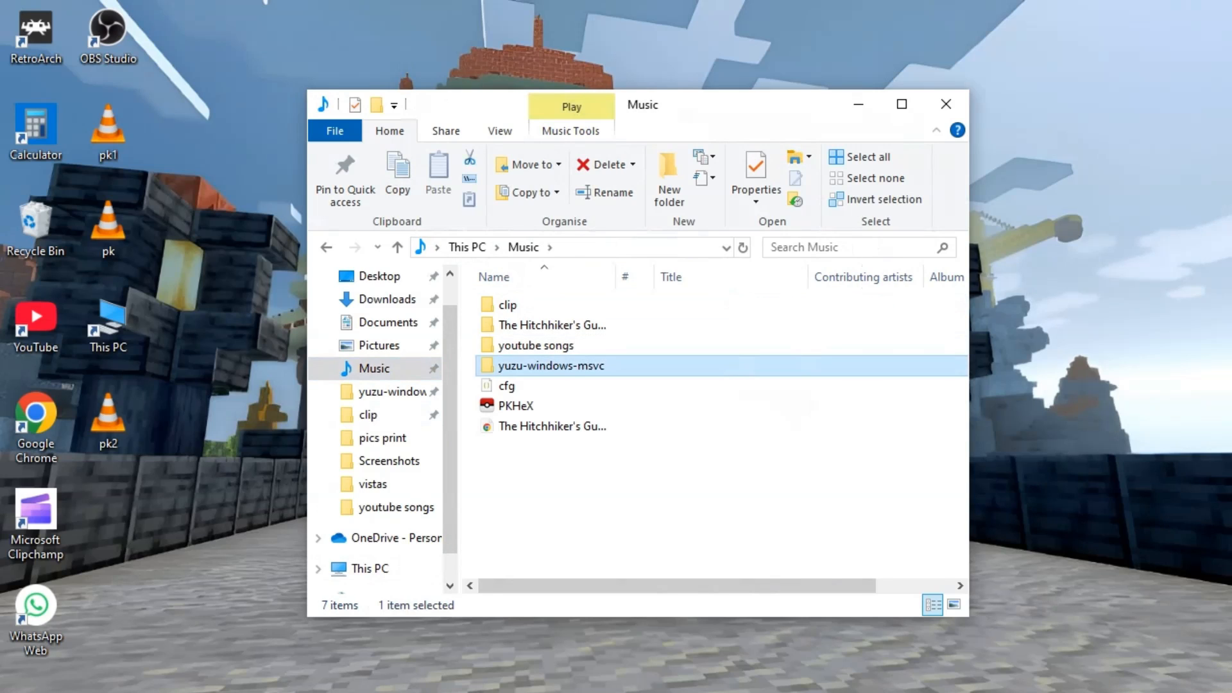
pyautogui.doubleClick(553, 365)
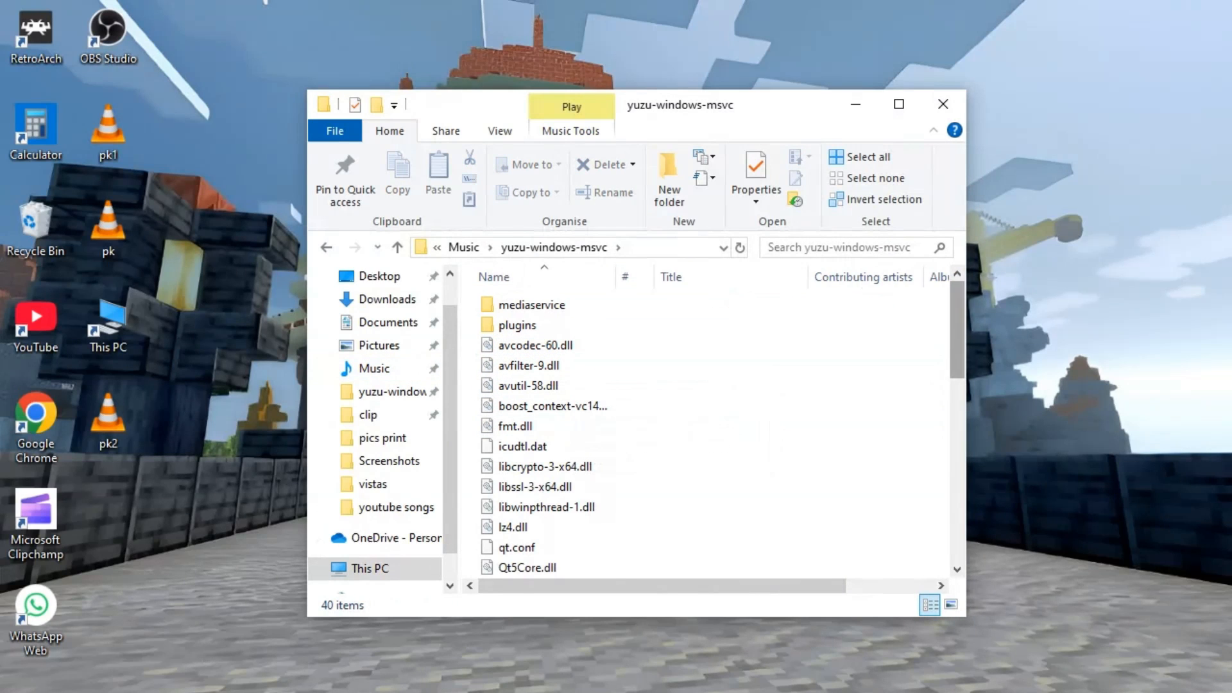
pyautogui.scroll(-3)
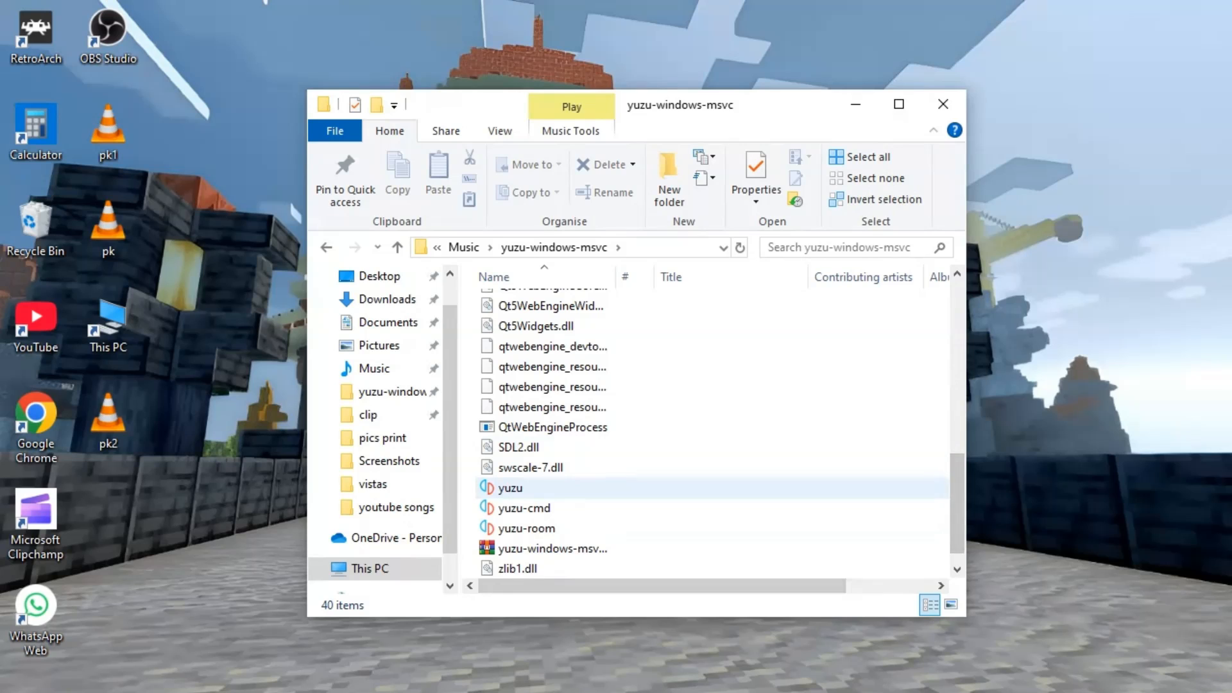
pyautogui.doubleClick(511, 488)
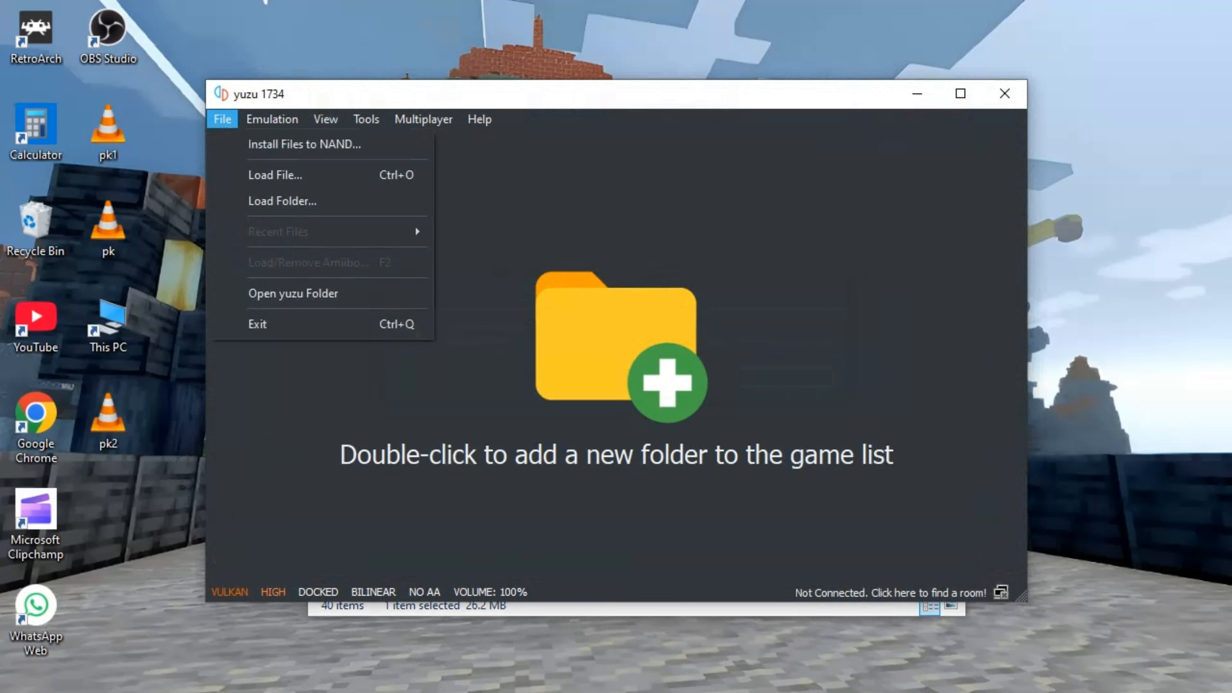
pyautogui.moveTo(282, 201)
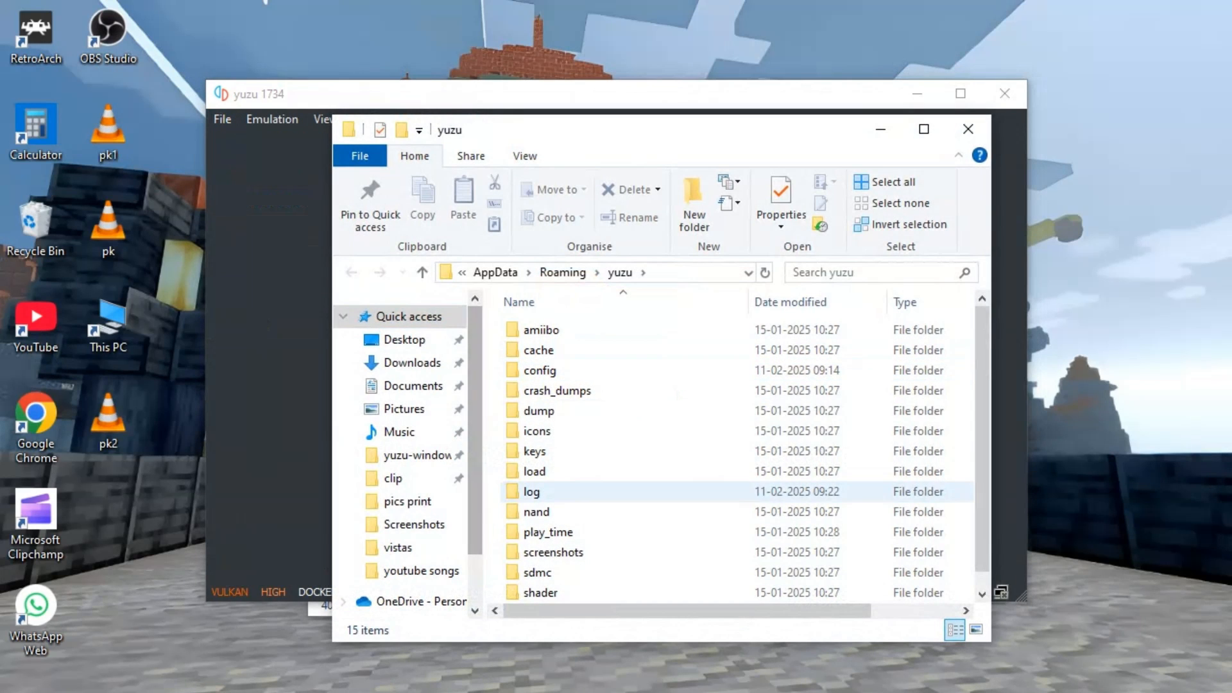
# Open the nand folder inside yuzu's AppData user folder.
pyautogui.scroll(-3)
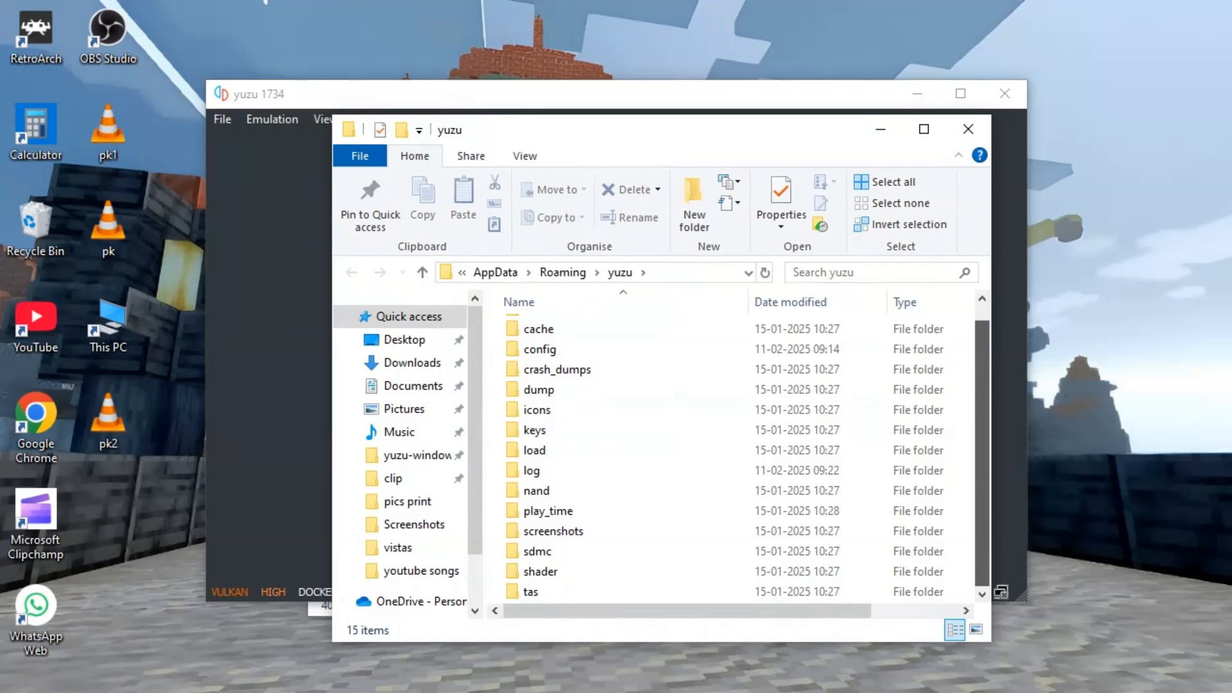
pyautogui.moveTo(532, 470)
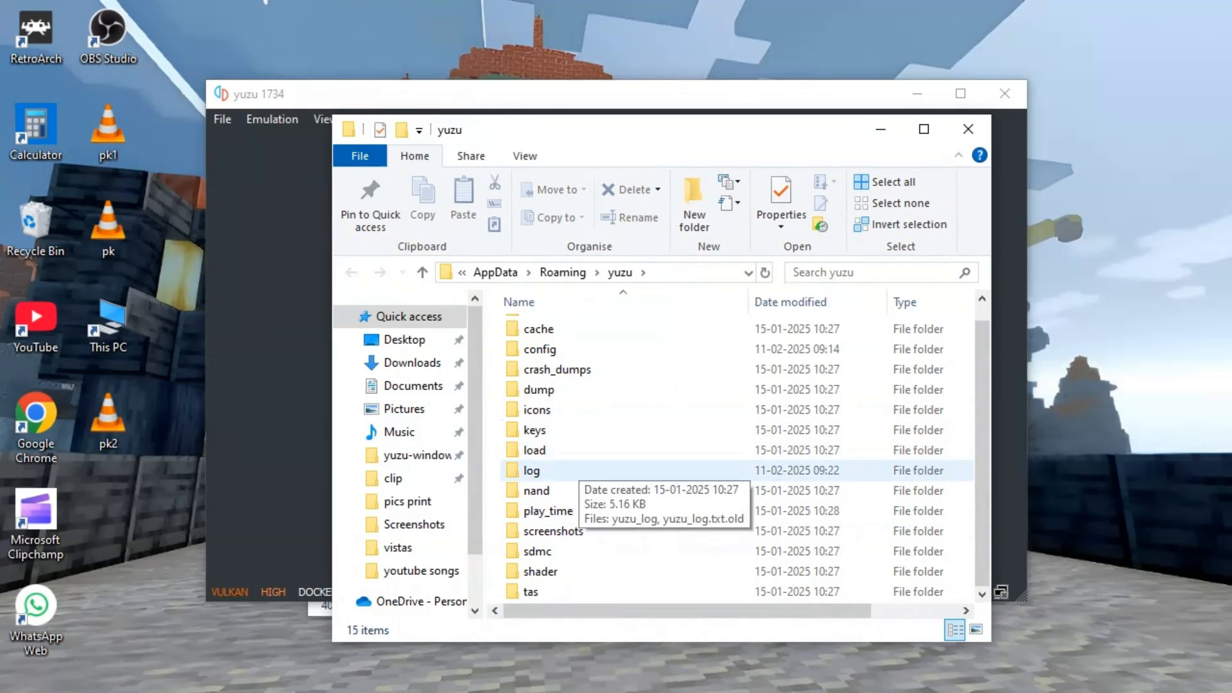
pyautogui.click(537, 491)
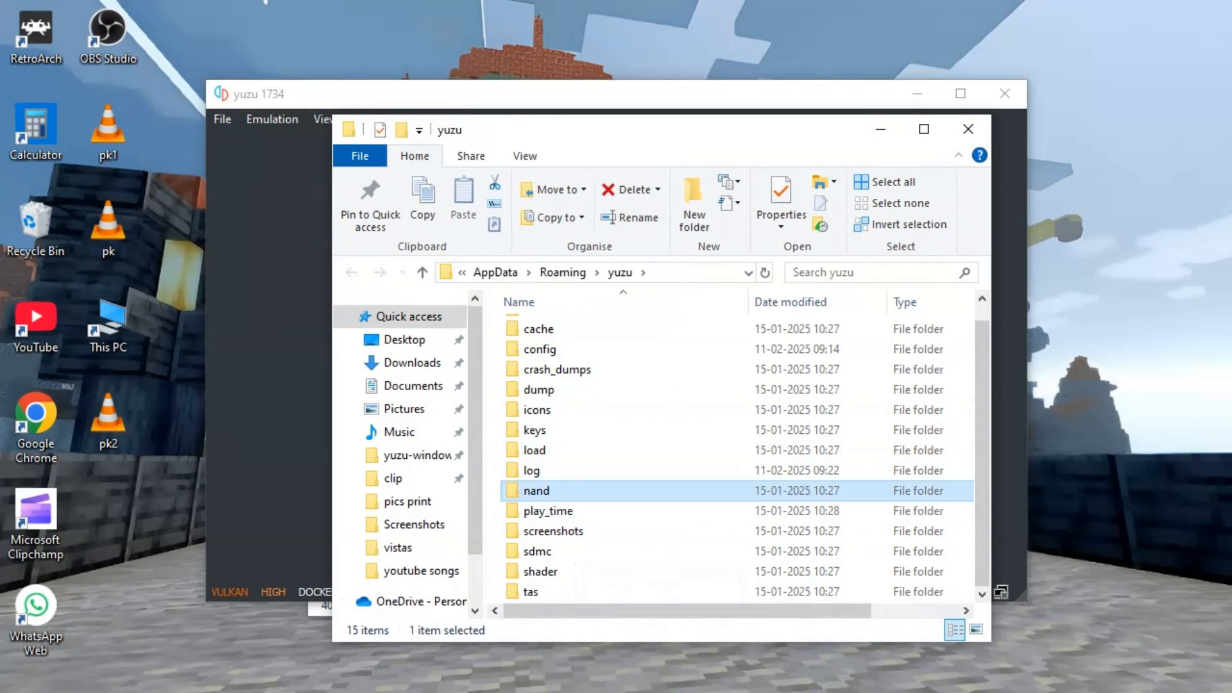
pyautogui.doubleClick(537, 490)
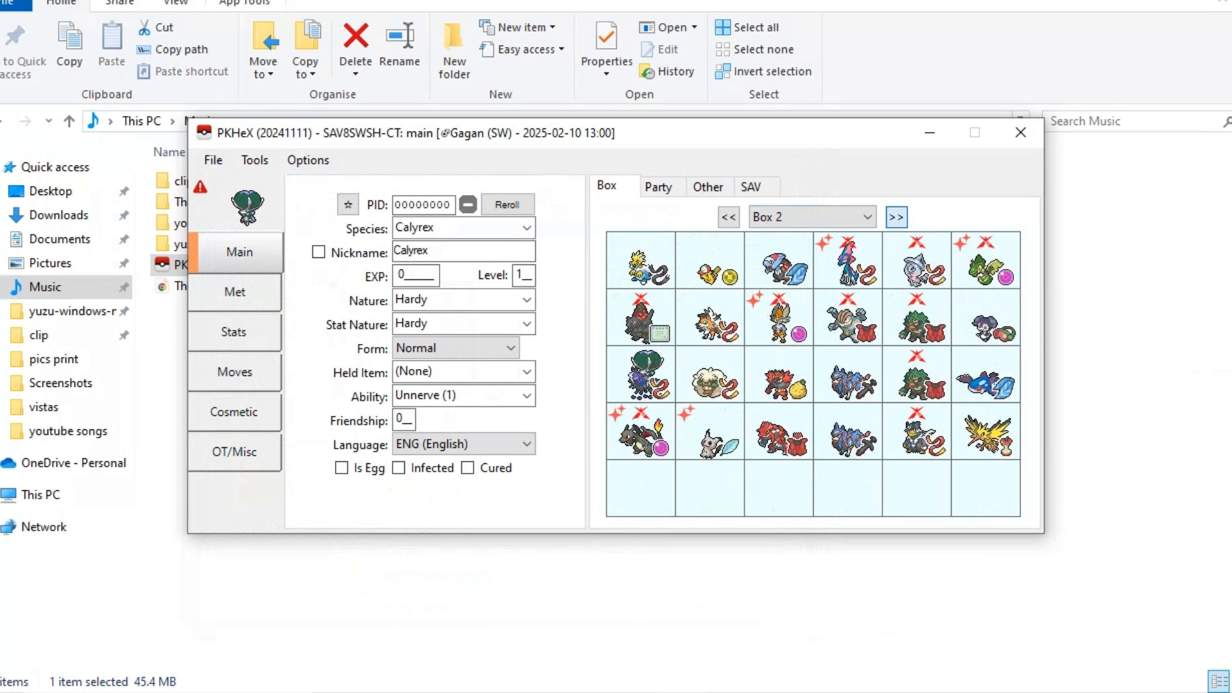
# Confirm the shiny Metagross 'Terminator' is legal and store it in Box 1.
pyautogui.click(896, 218)
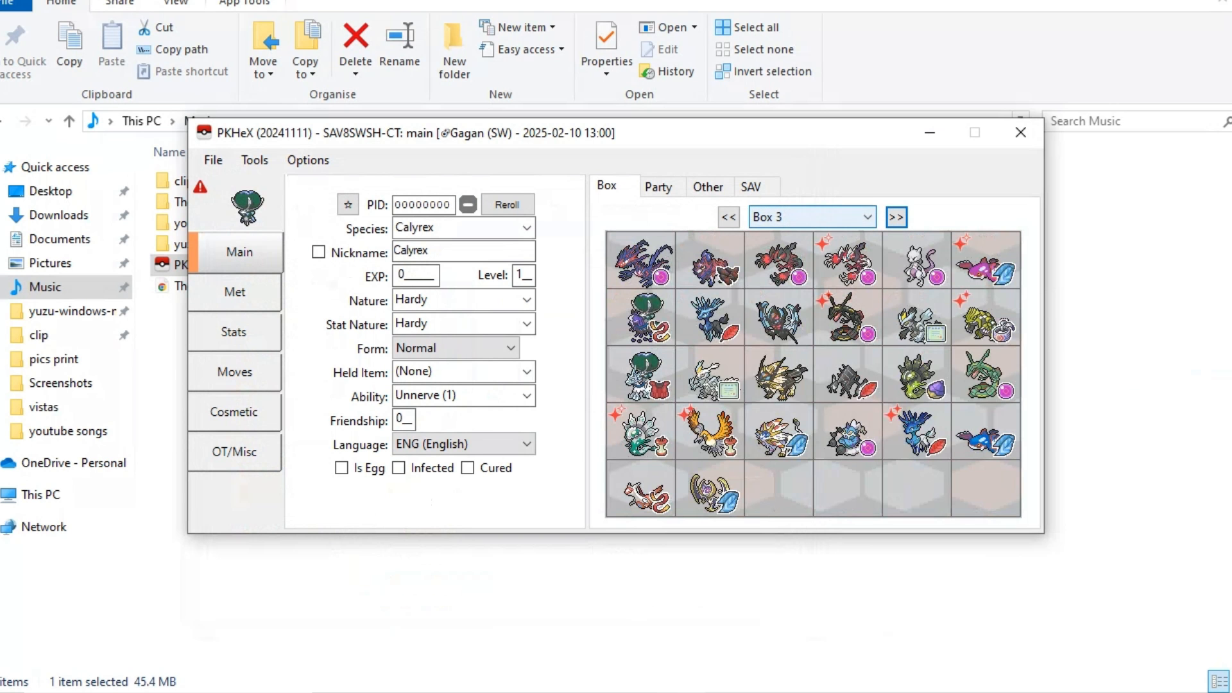
pyautogui.click(728, 217)
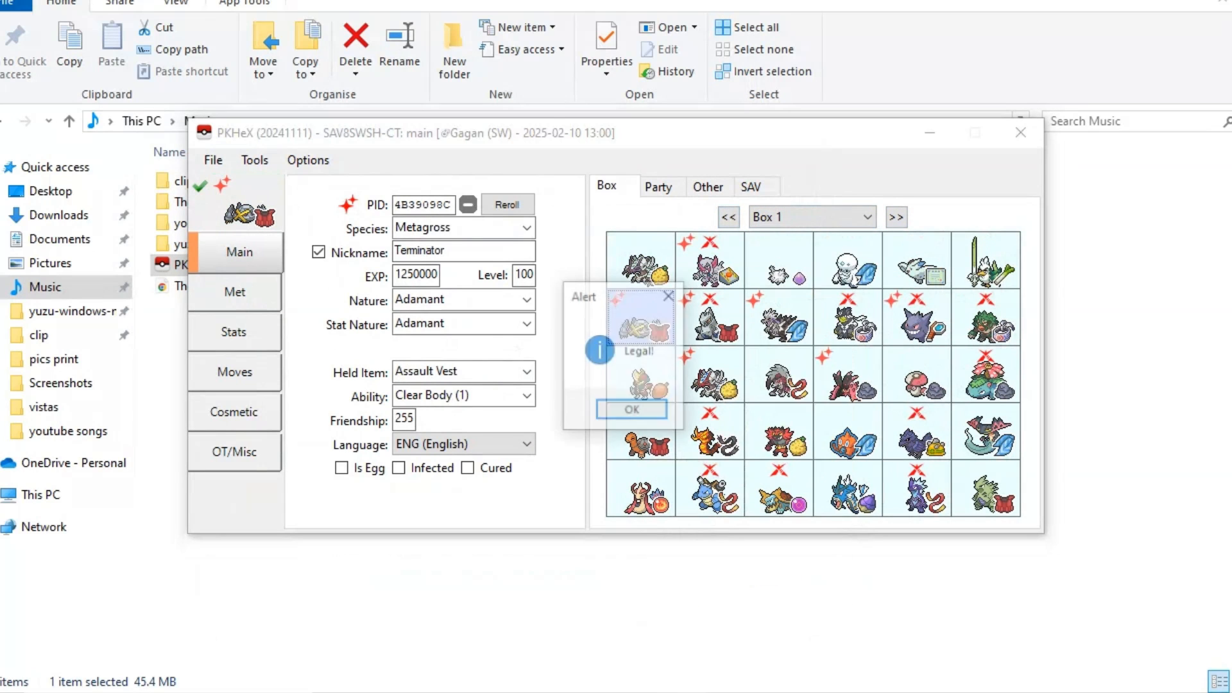
pyautogui.click(631, 410)
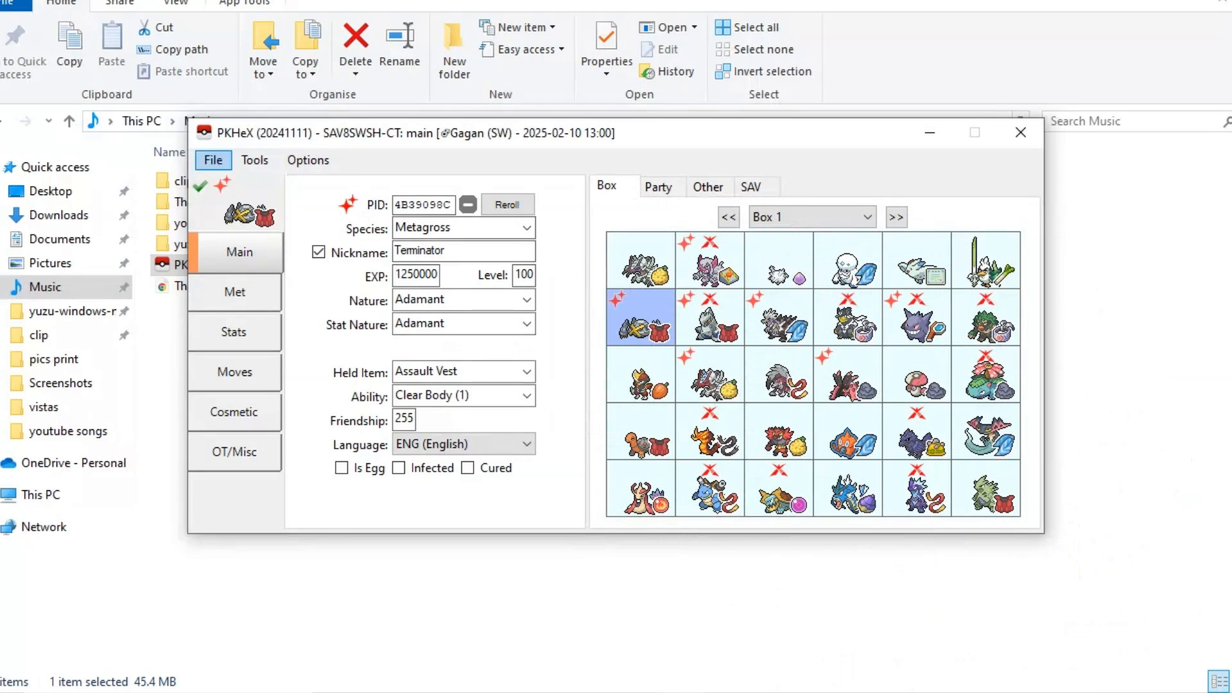
pyautogui.click(213, 160)
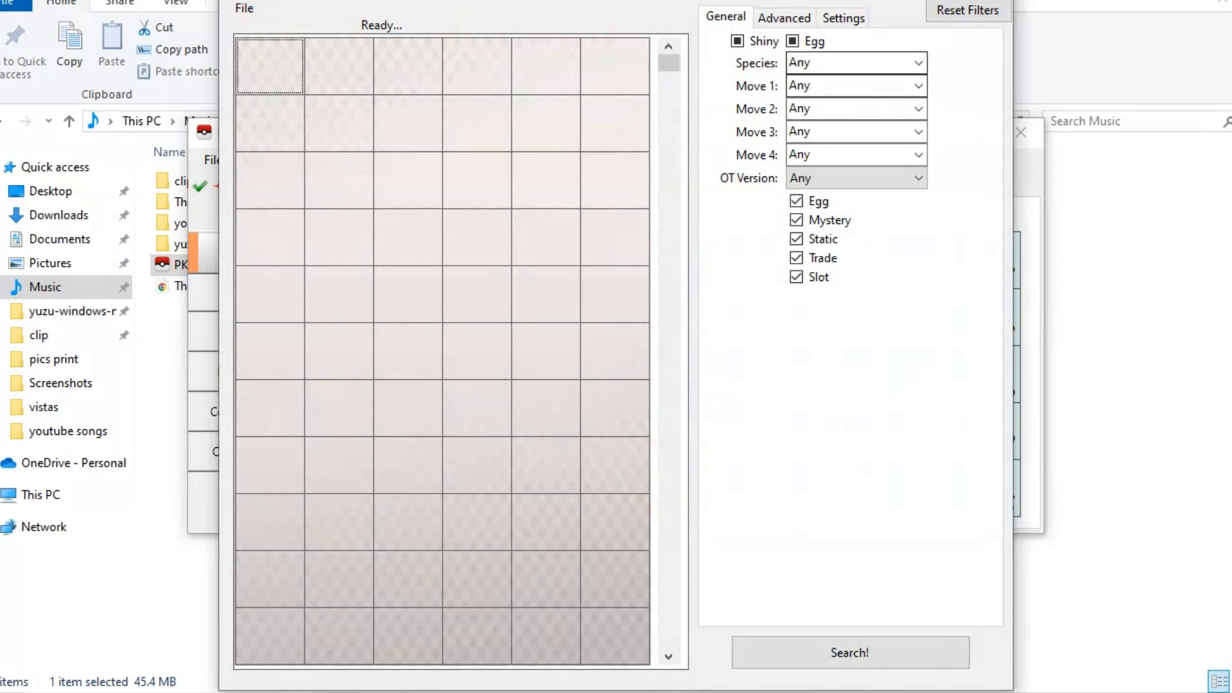
# Set the Encounter Database species filter to Beldum.
pyautogui.click(853, 63)
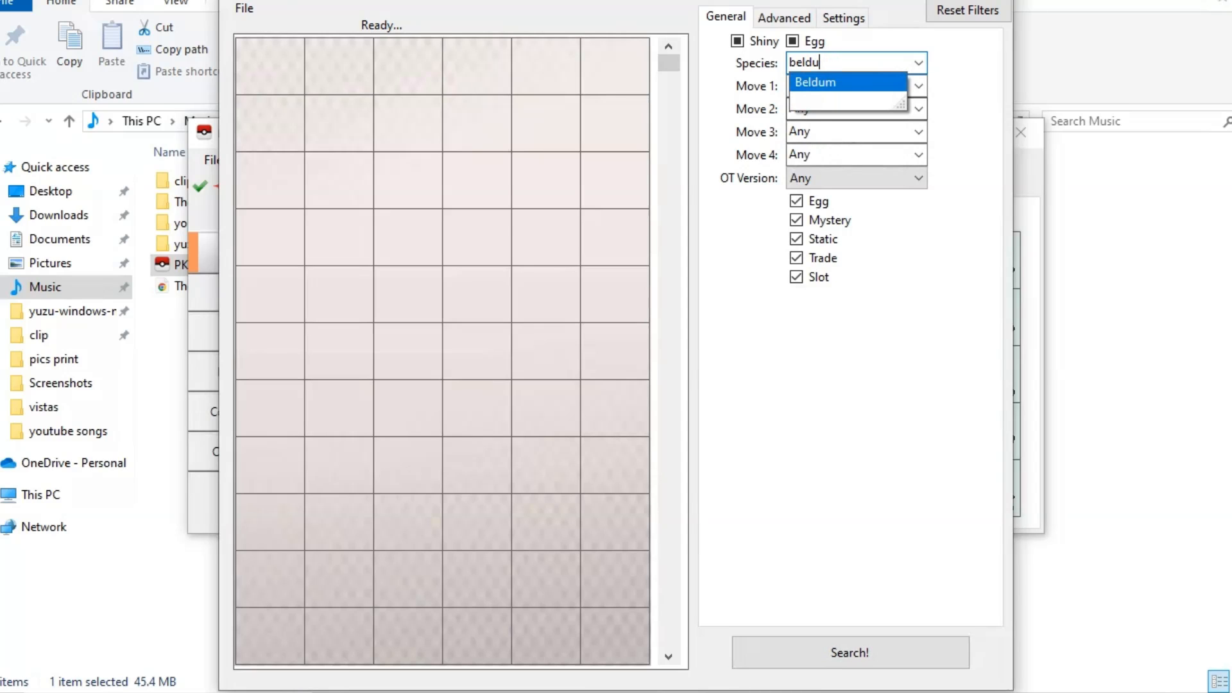
pyautogui.click(847, 82)
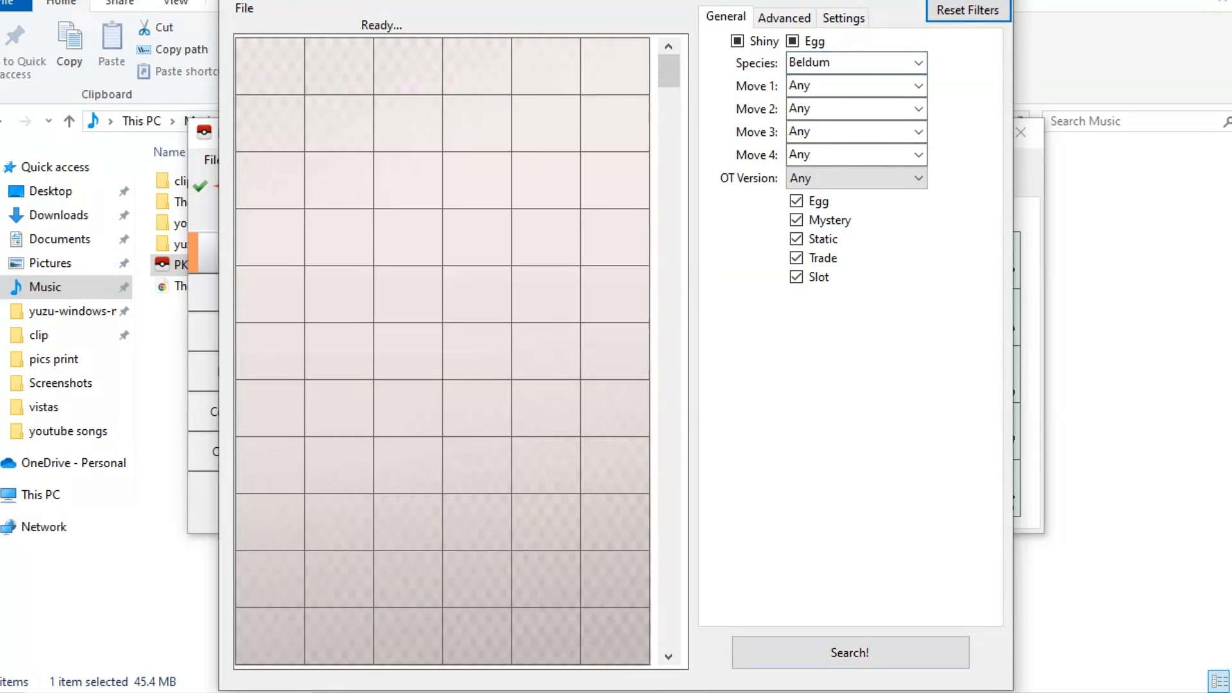
# Search Beldum encounters and load the first of the 105 results into the editor.
pyautogui.click(850, 652)
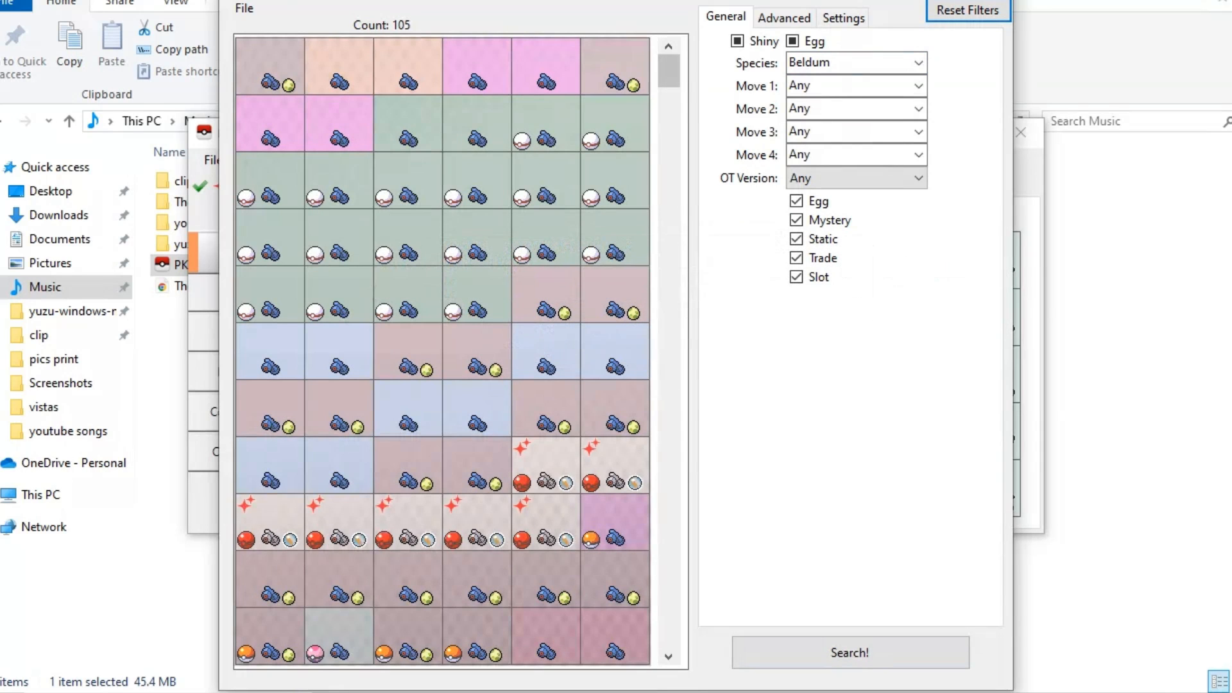
pyautogui.scroll(-3)
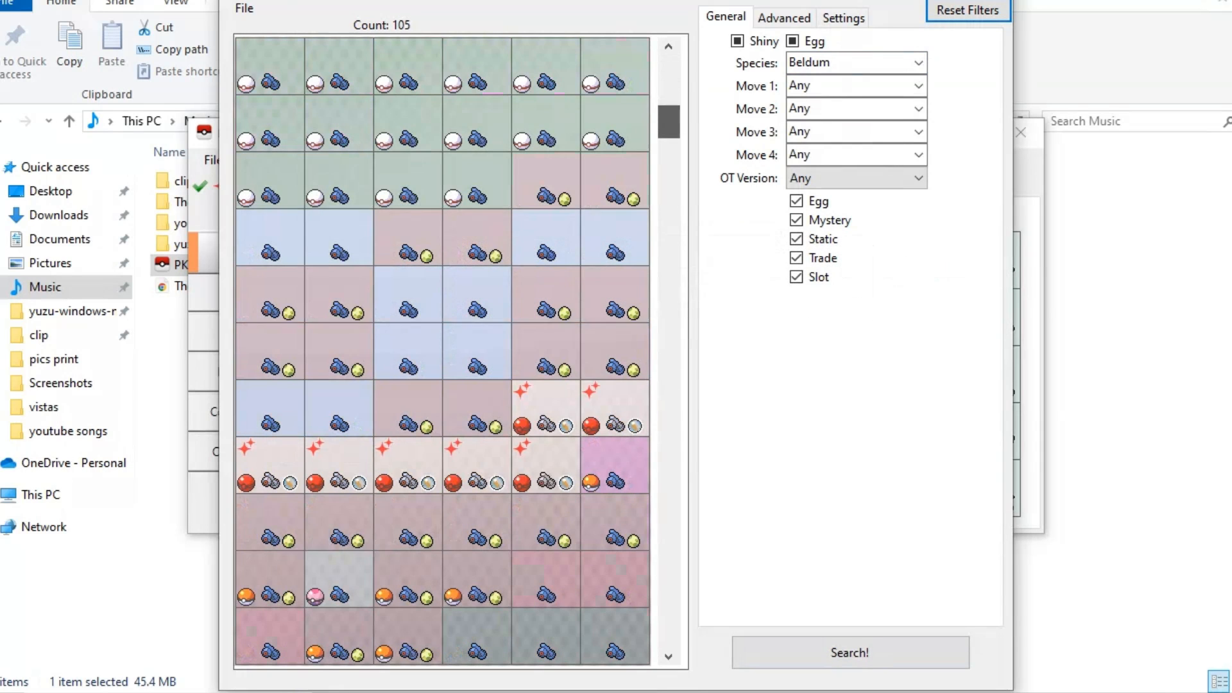
pyautogui.scroll(-3)
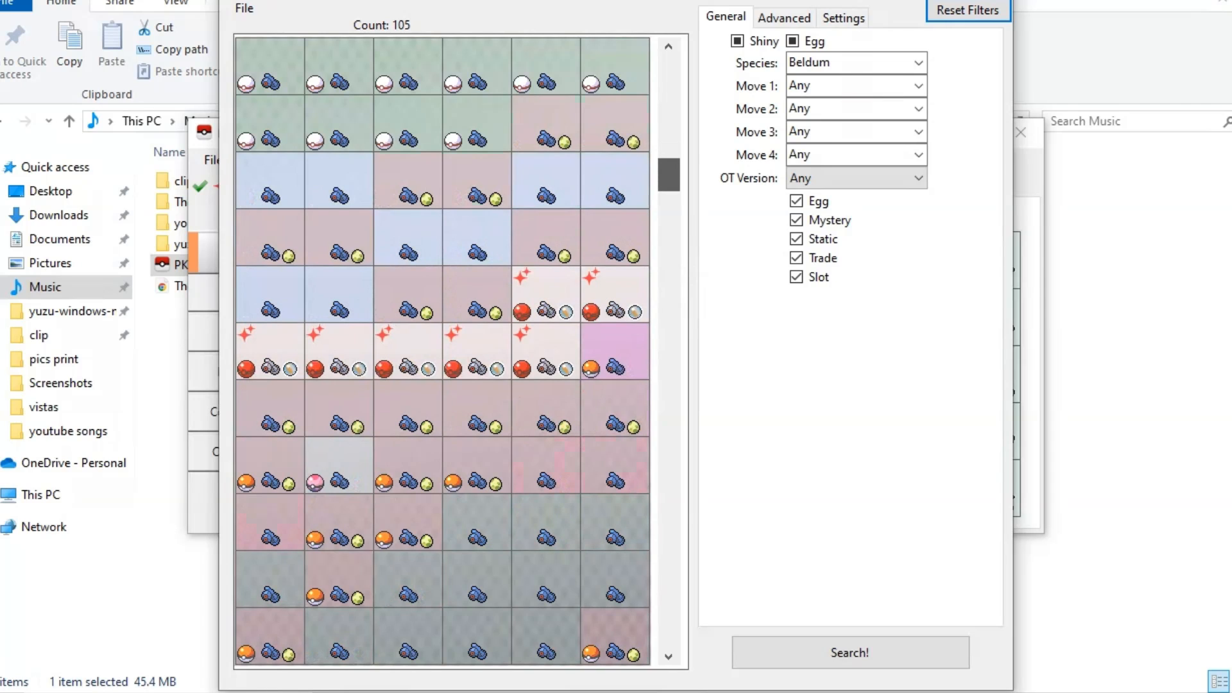
pyautogui.scroll(-3)
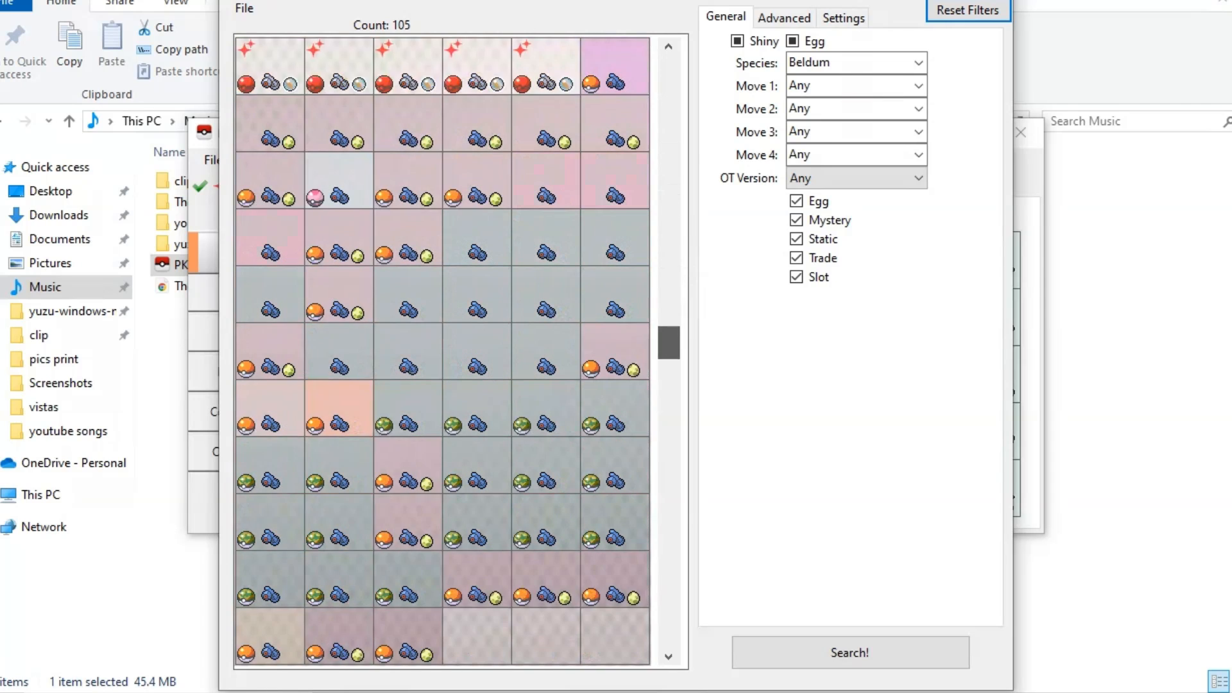
pyautogui.scroll(3)
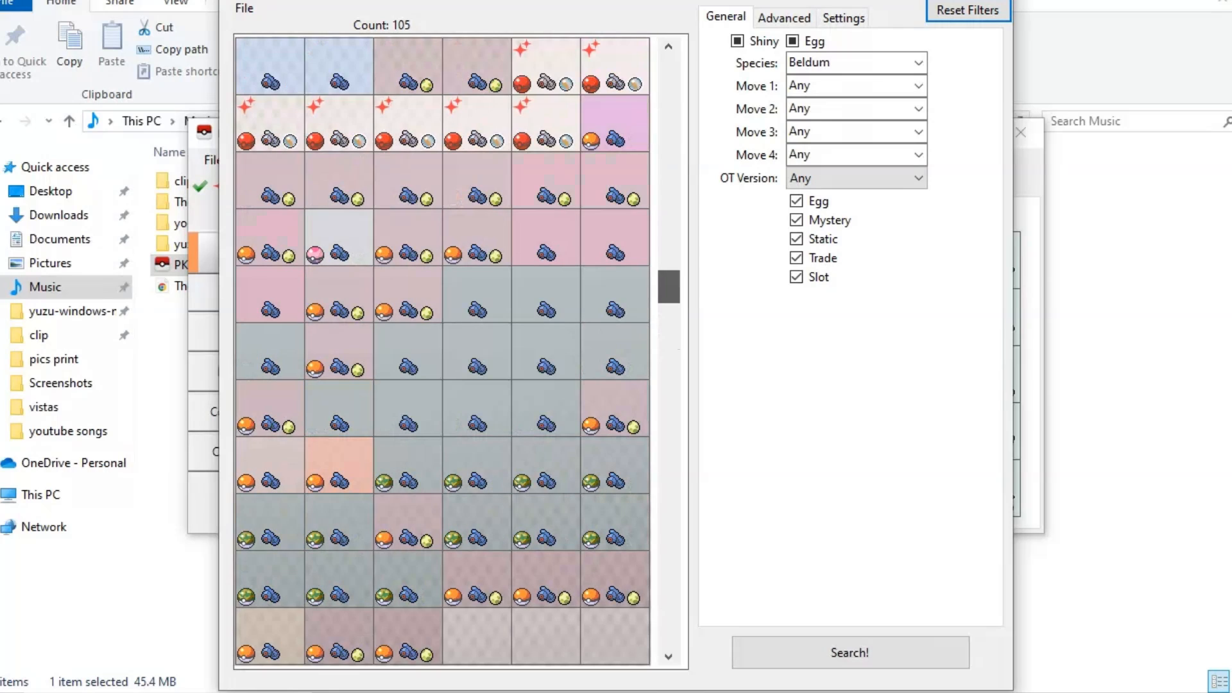
pyautogui.scroll(3)
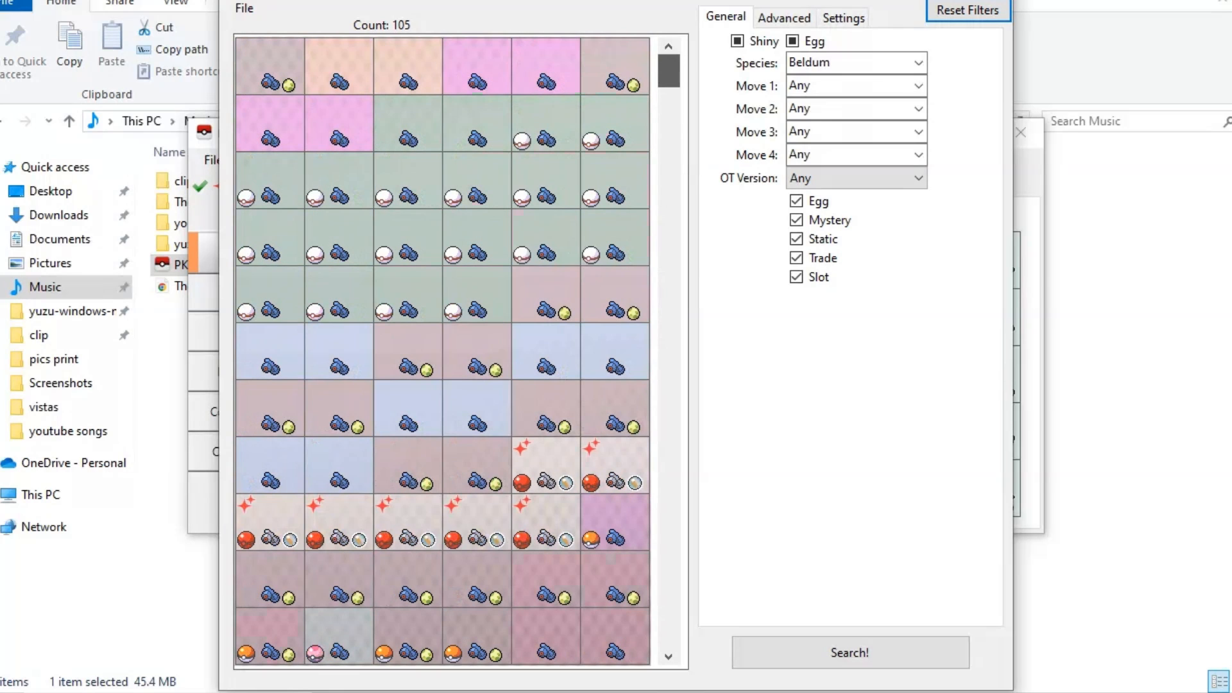
pyautogui.click(269, 66)
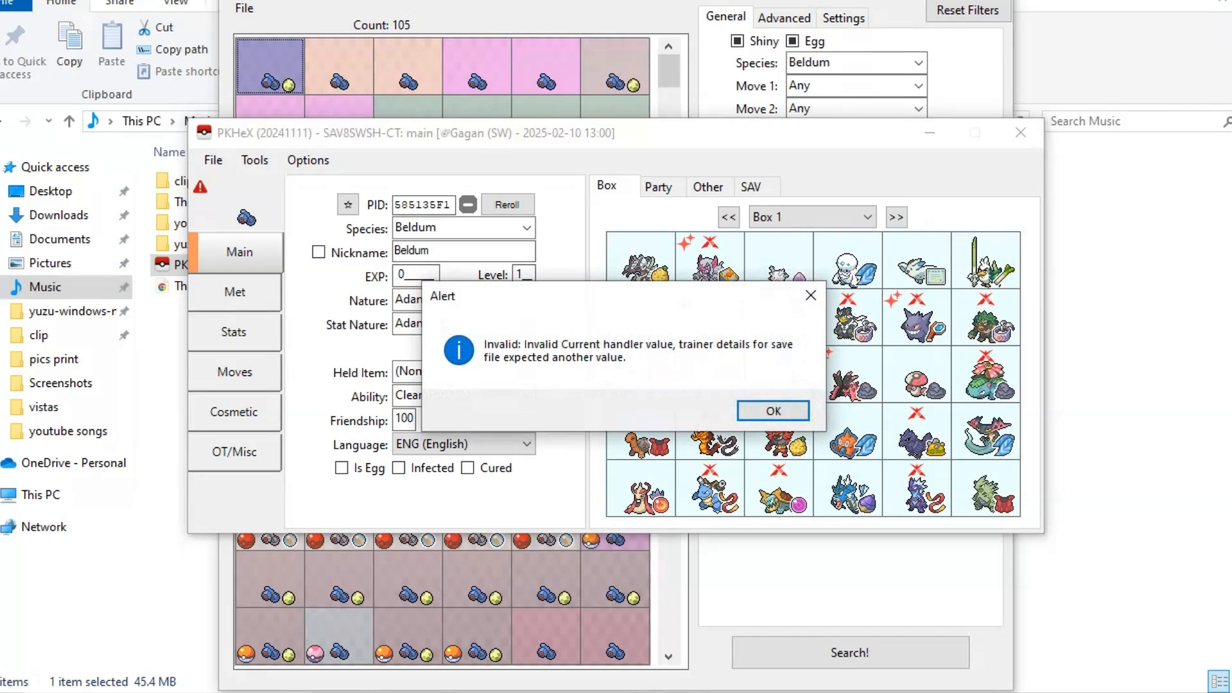
# Dismiss the invalid-handler alert and make the Adamant Beldum shiny and legal.
pyautogui.click(771, 411)
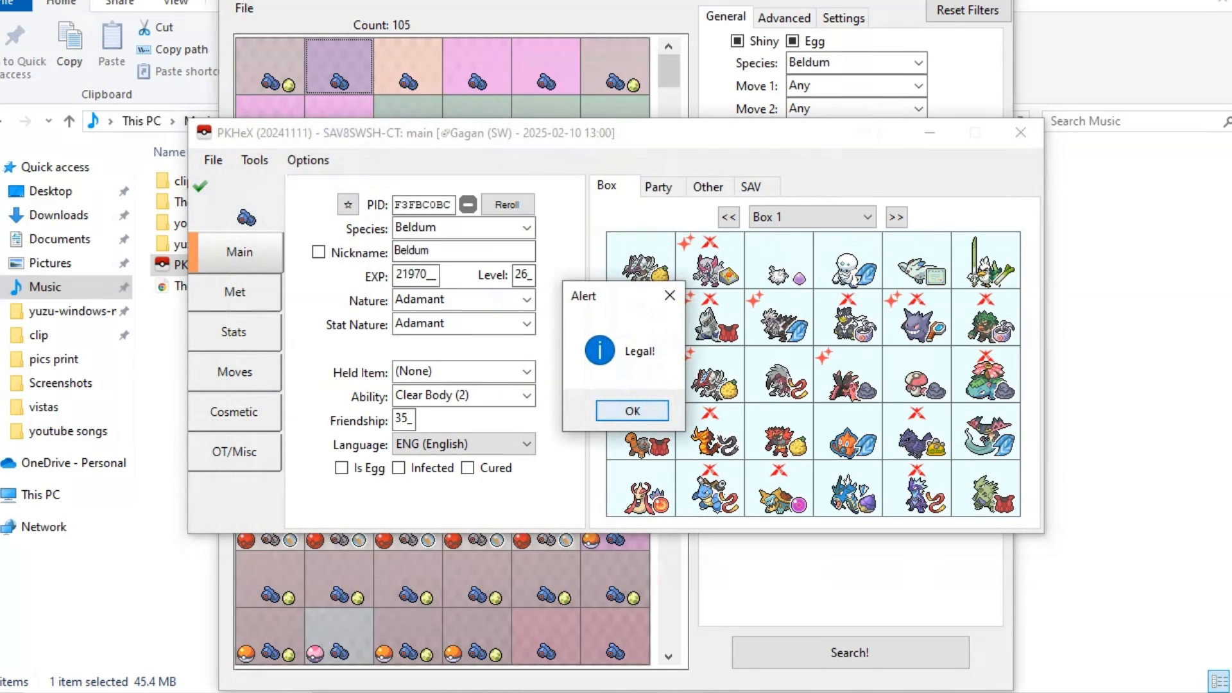
pyautogui.click(507, 204)
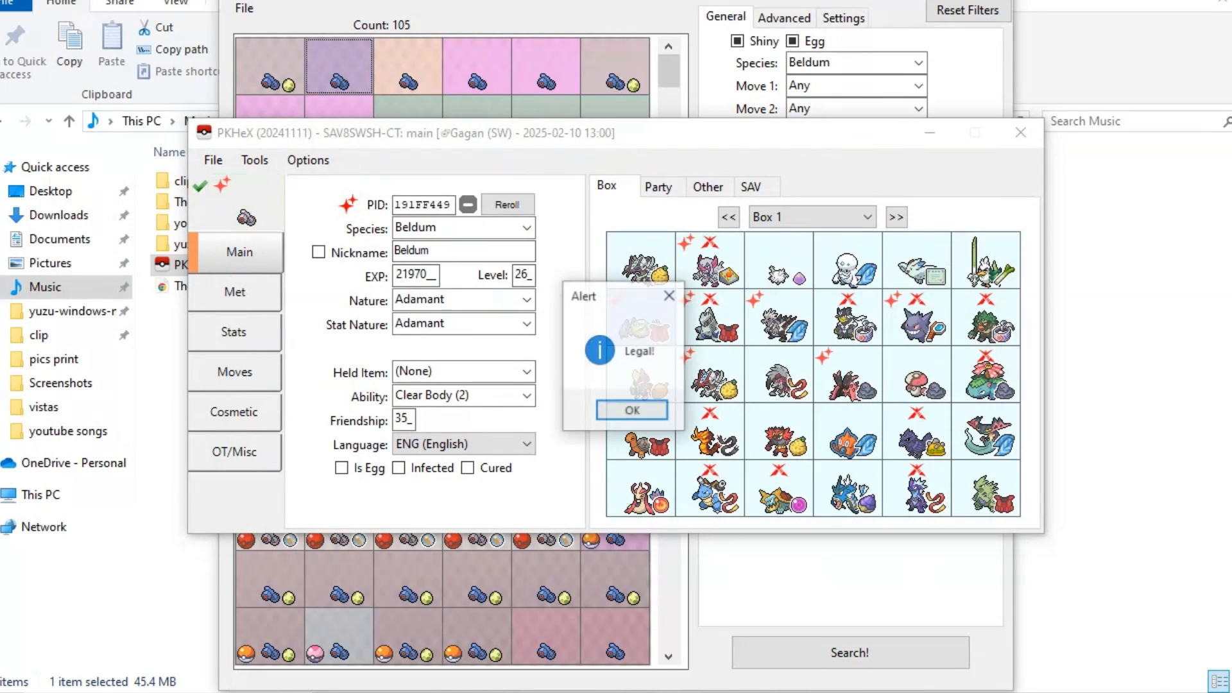
pyautogui.click(631, 409)
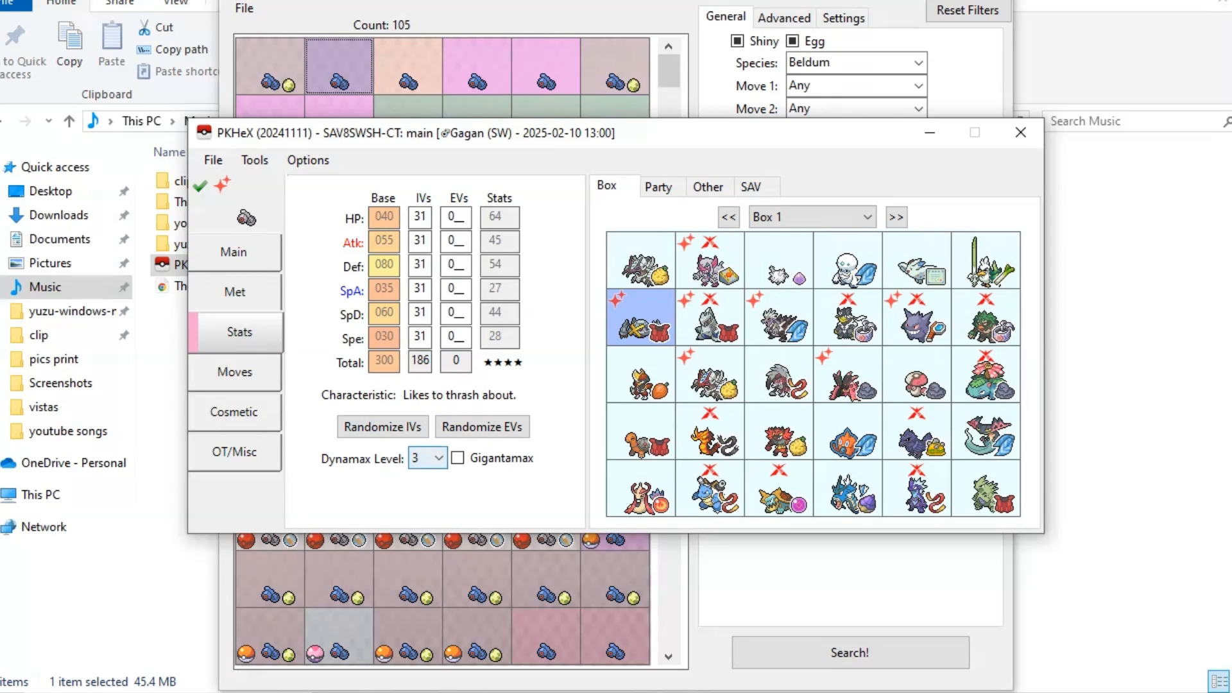
# Give the Beldum Dynamax level 10 and a Premier Ball.
pyautogui.click(442, 458)
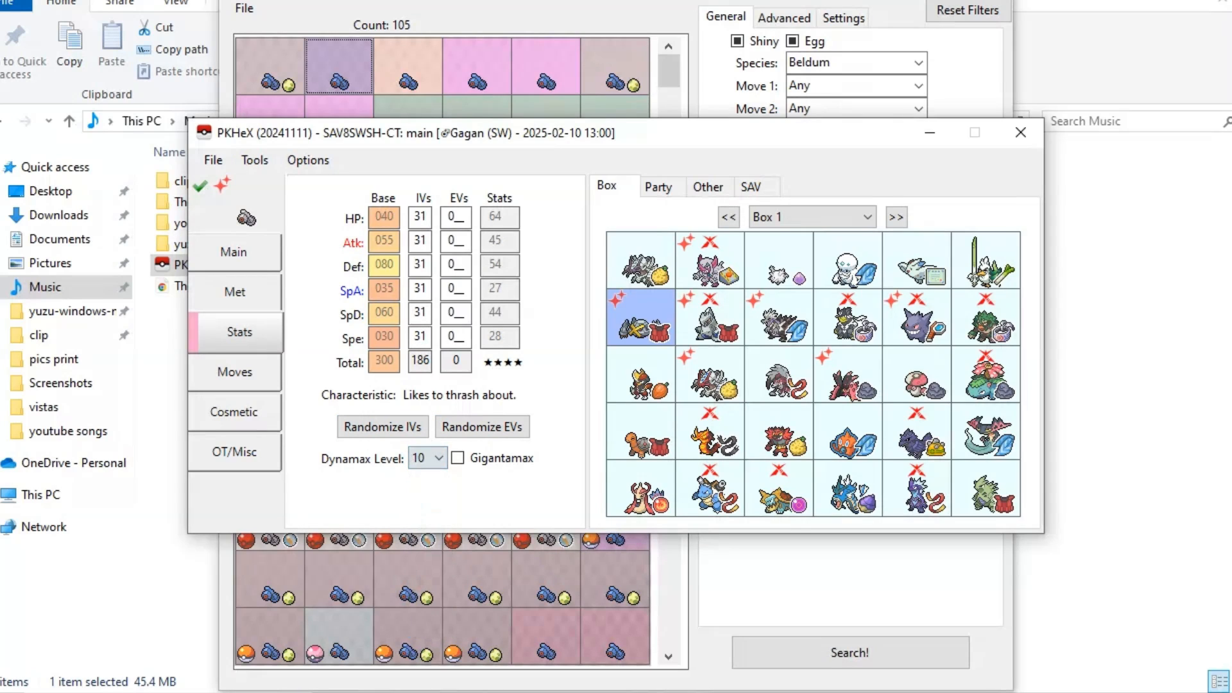
pyautogui.click(234, 371)
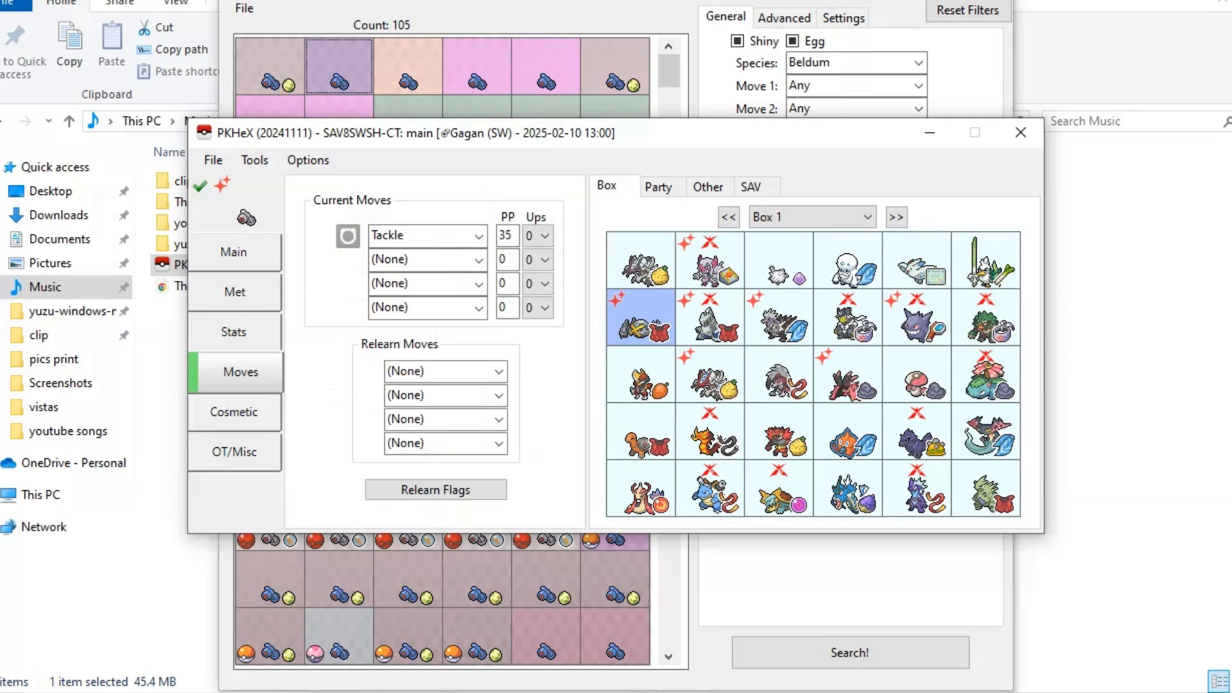
pyautogui.click(234, 292)
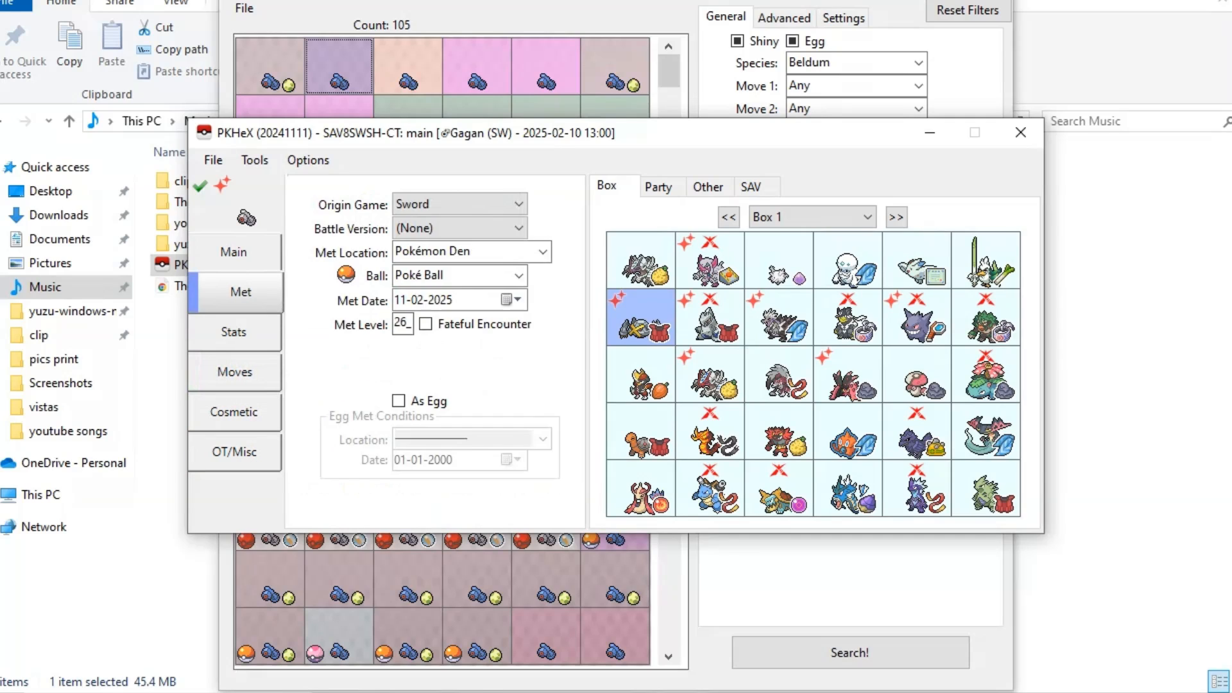
pyautogui.click(235, 251)
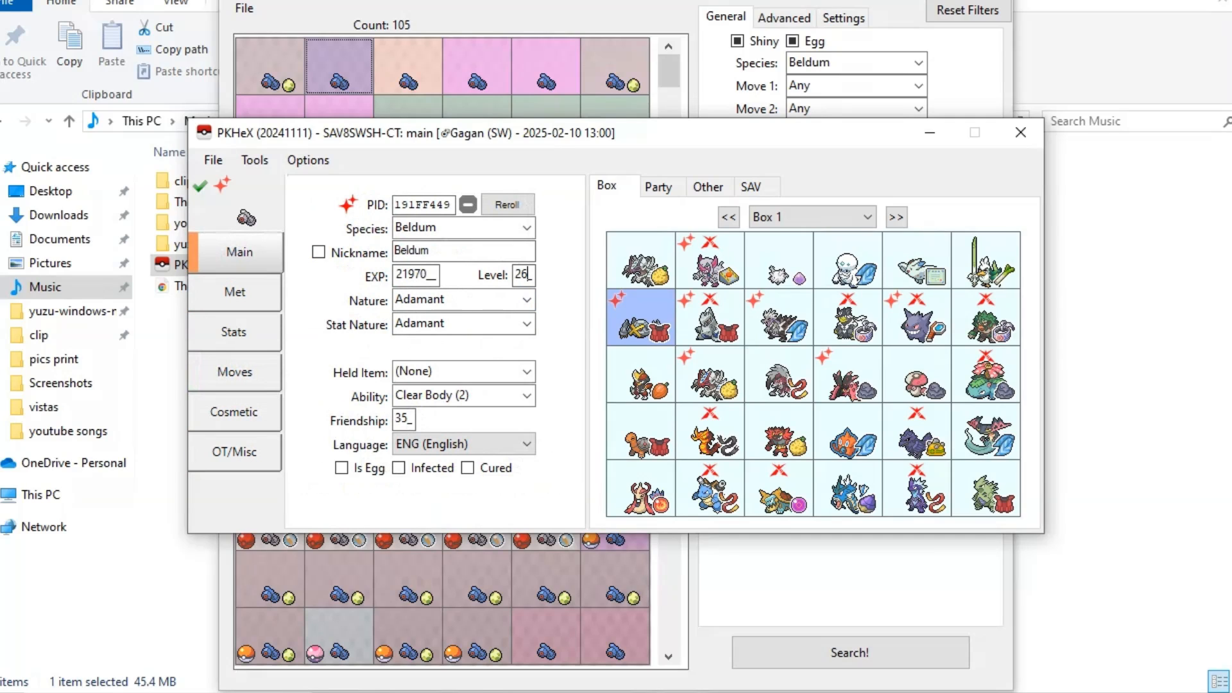
pyautogui.click(235, 292)
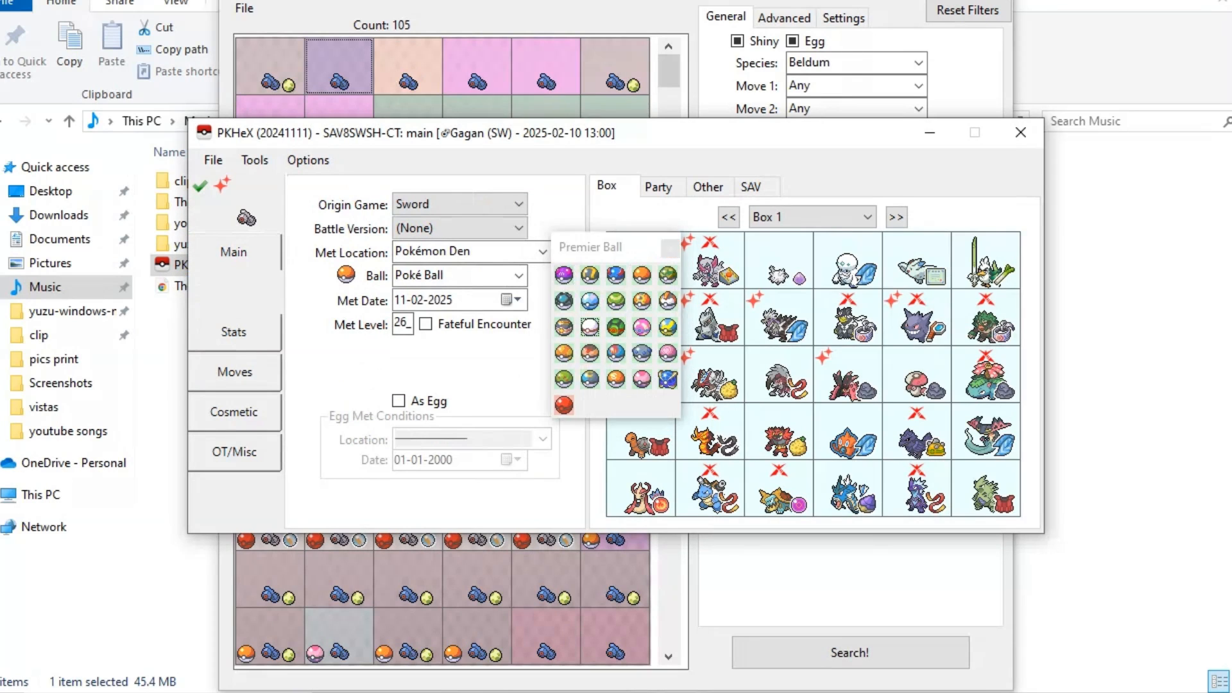
pyautogui.click(640, 316)
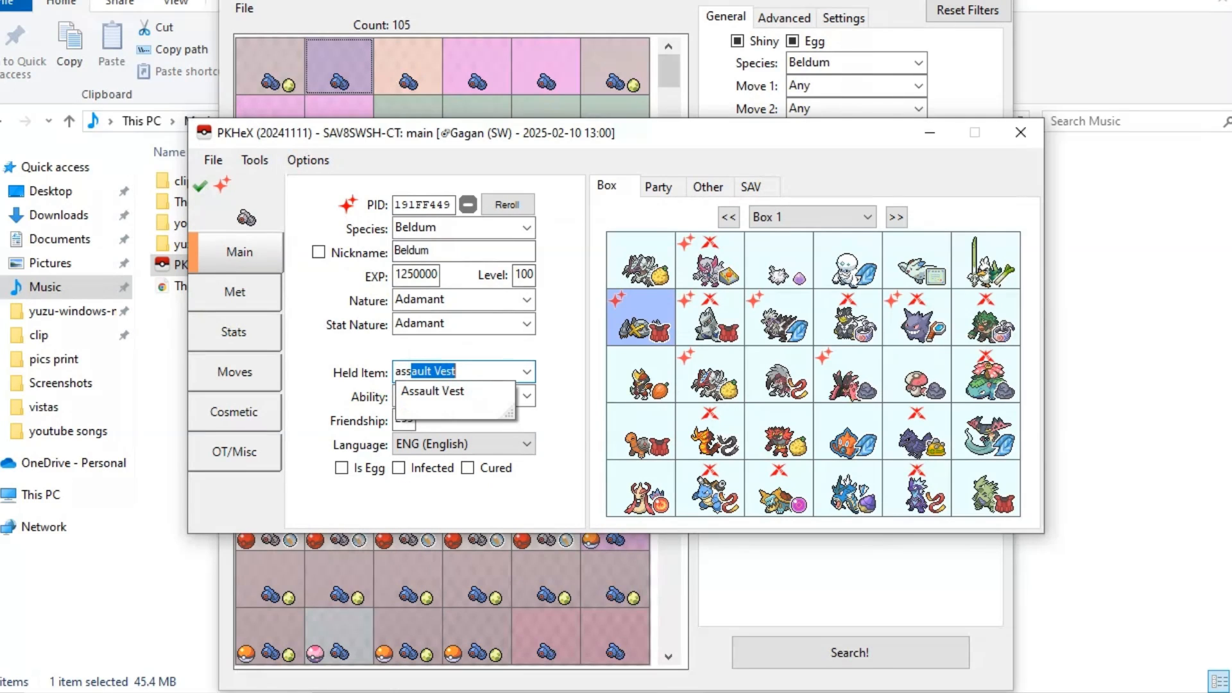
# Give the shiny Pokémon an Assault Vest and change its species to Metagross.
pyautogui.click(431, 391)
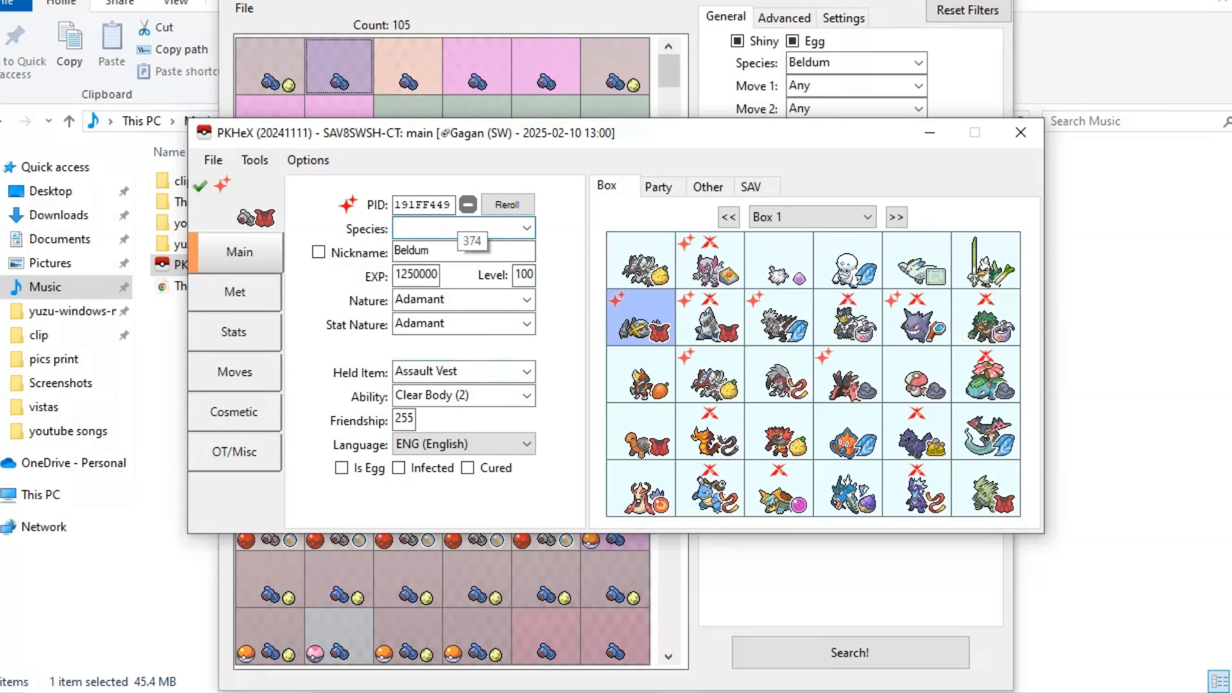
pyautogui.write('mea')
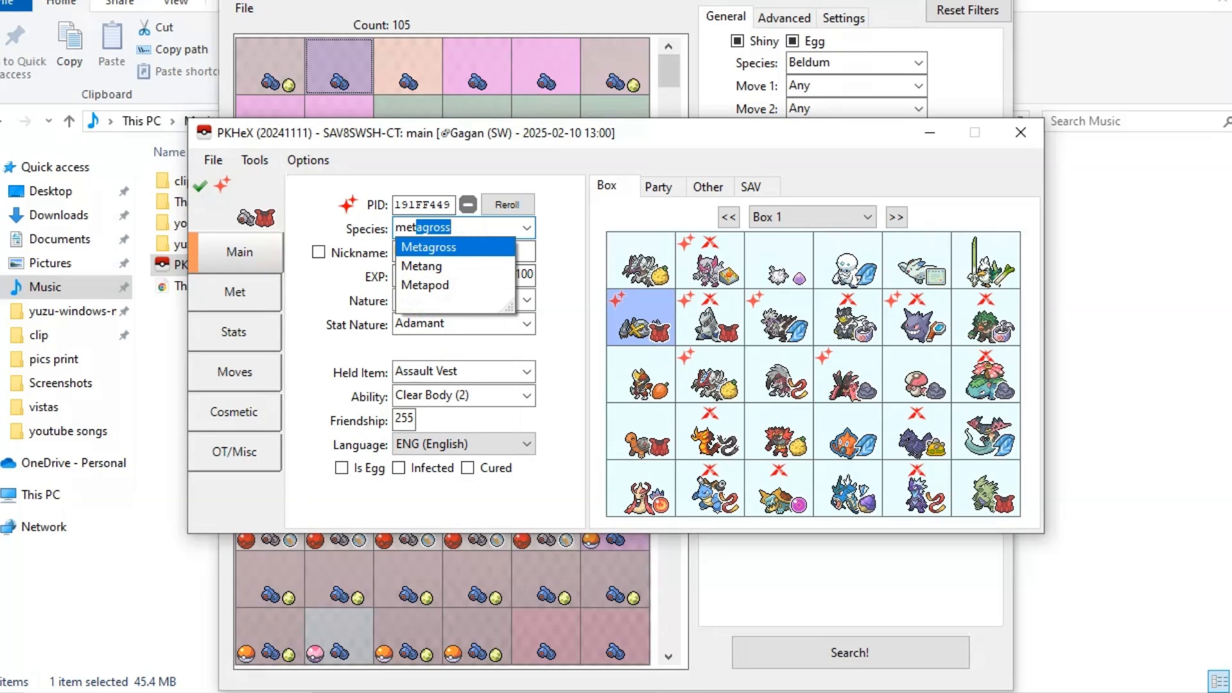
pyautogui.click(428, 247)
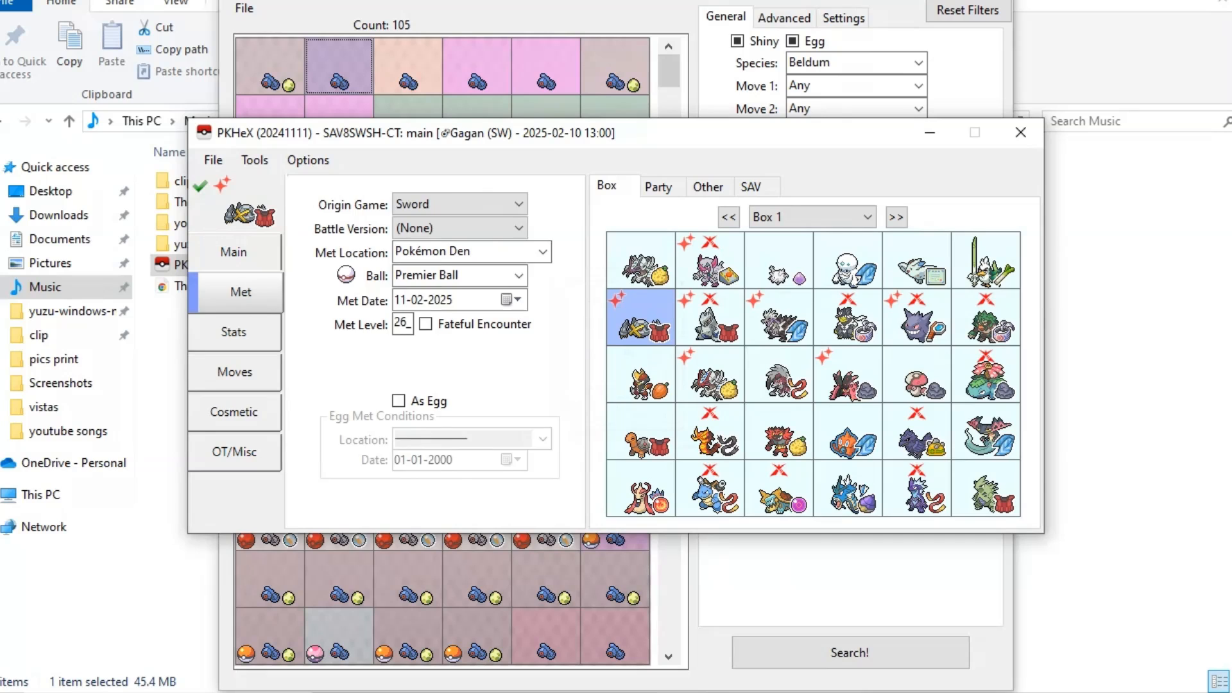
# Teach Metagross Meteor Mash as Move 1 and review the OT/Misc trainer details.
pyautogui.click(234, 412)
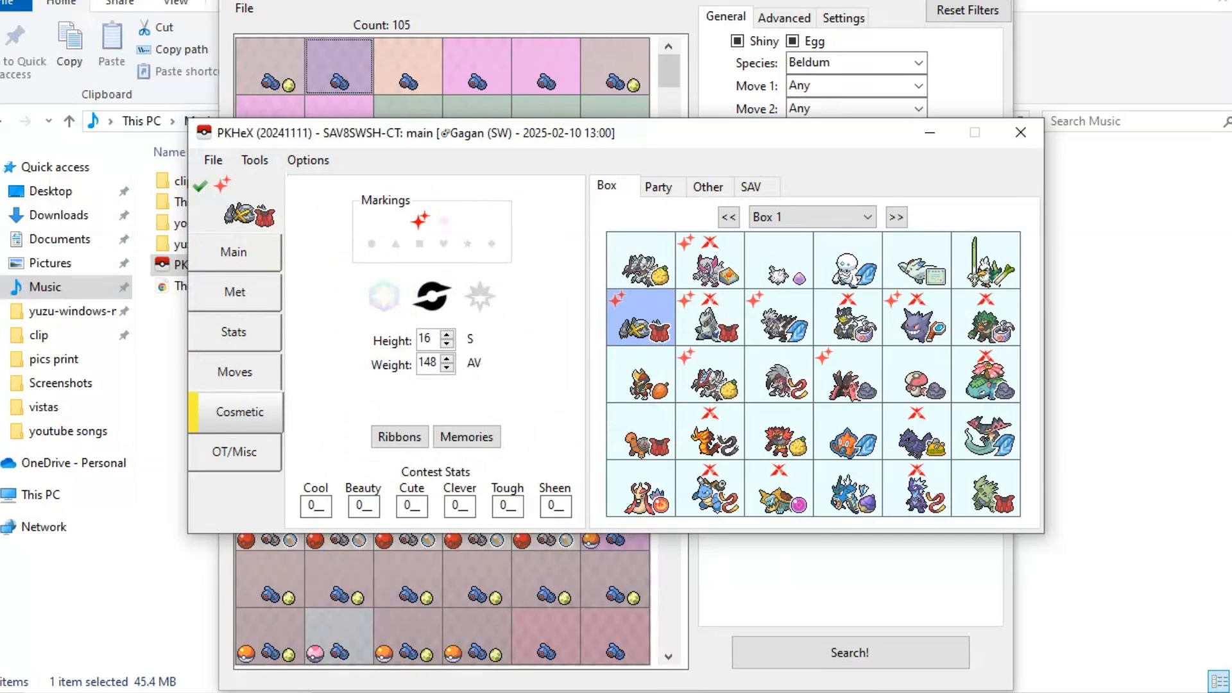
pyautogui.click(234, 372)
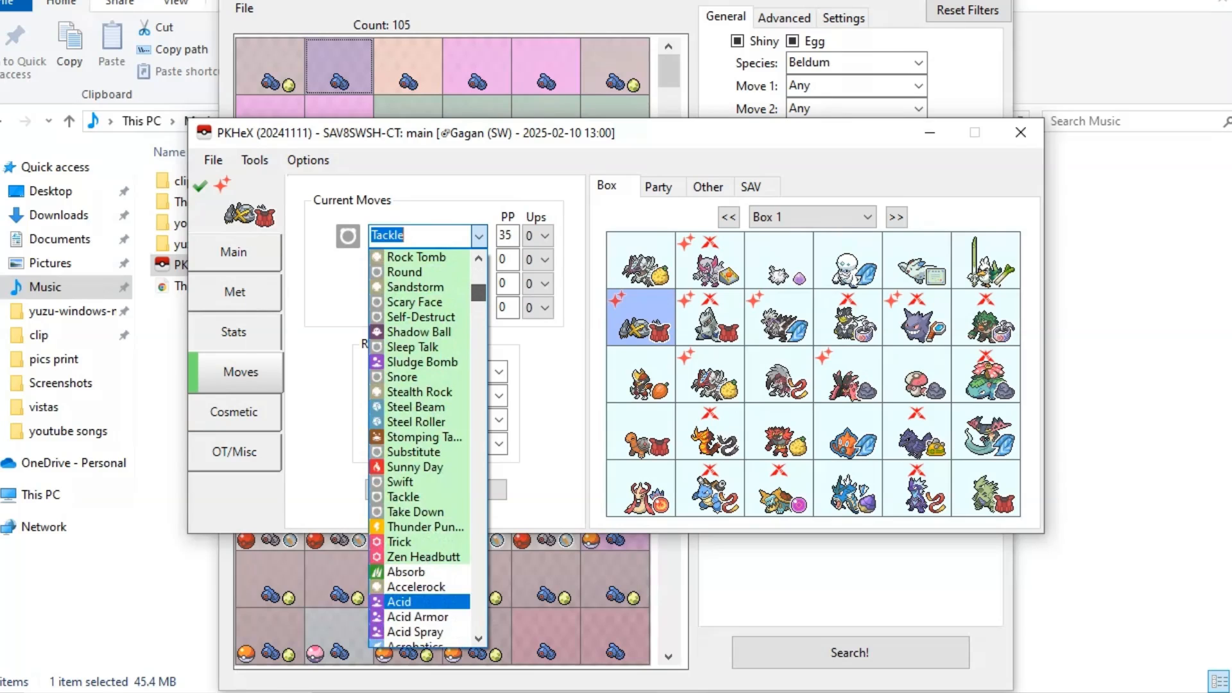
pyautogui.scroll(3)
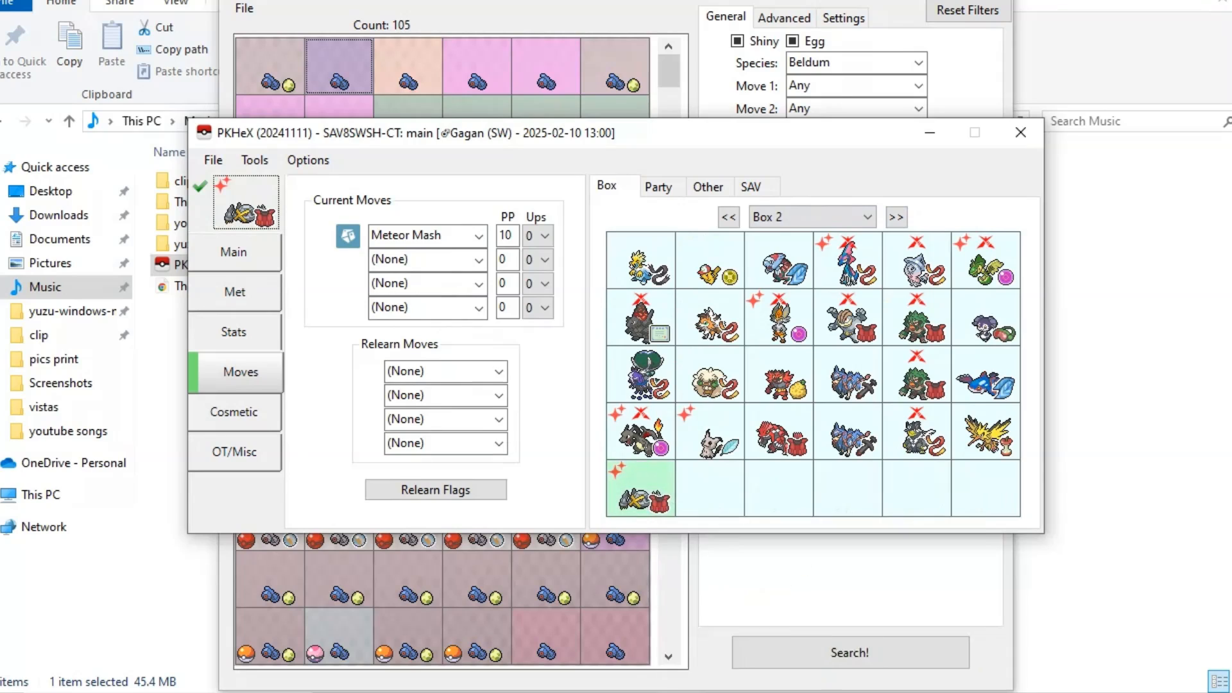
pyautogui.click(640, 488)
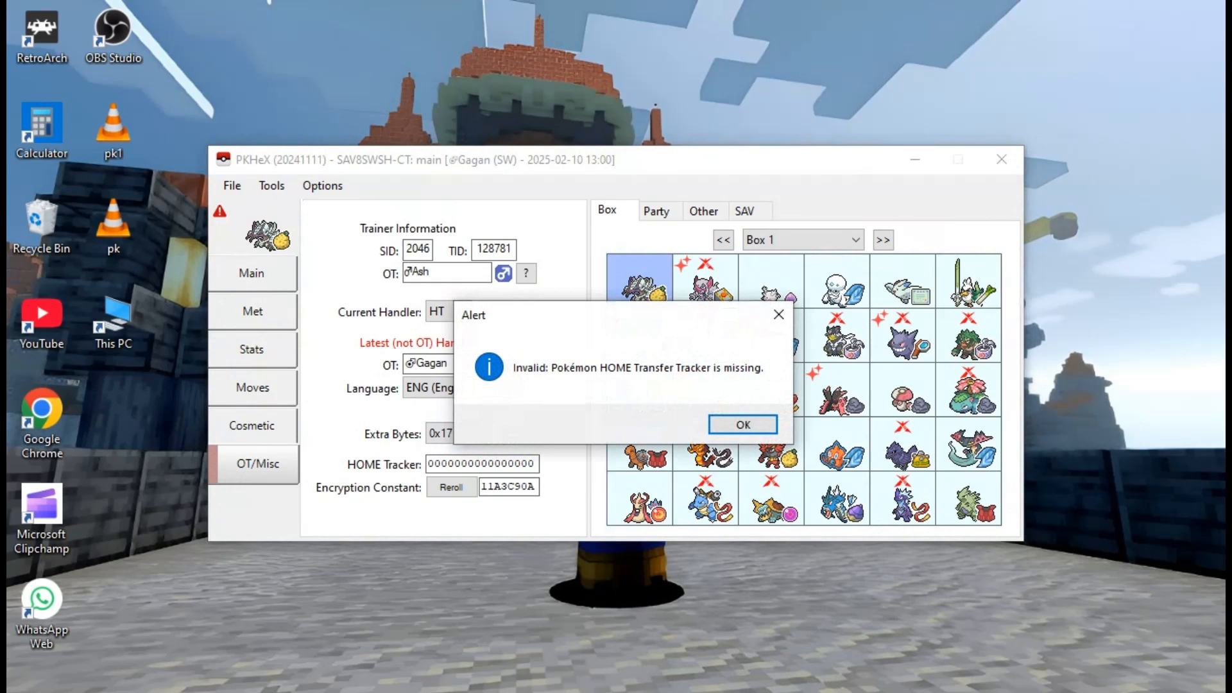
pyautogui.click(741, 424)
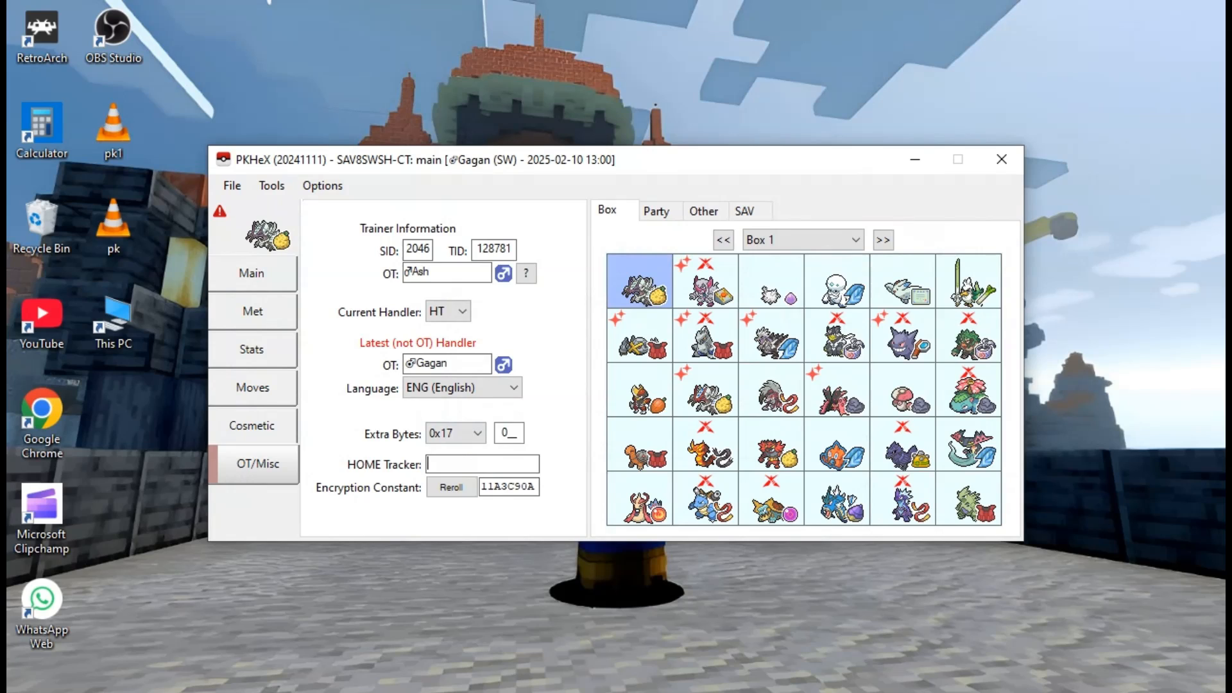
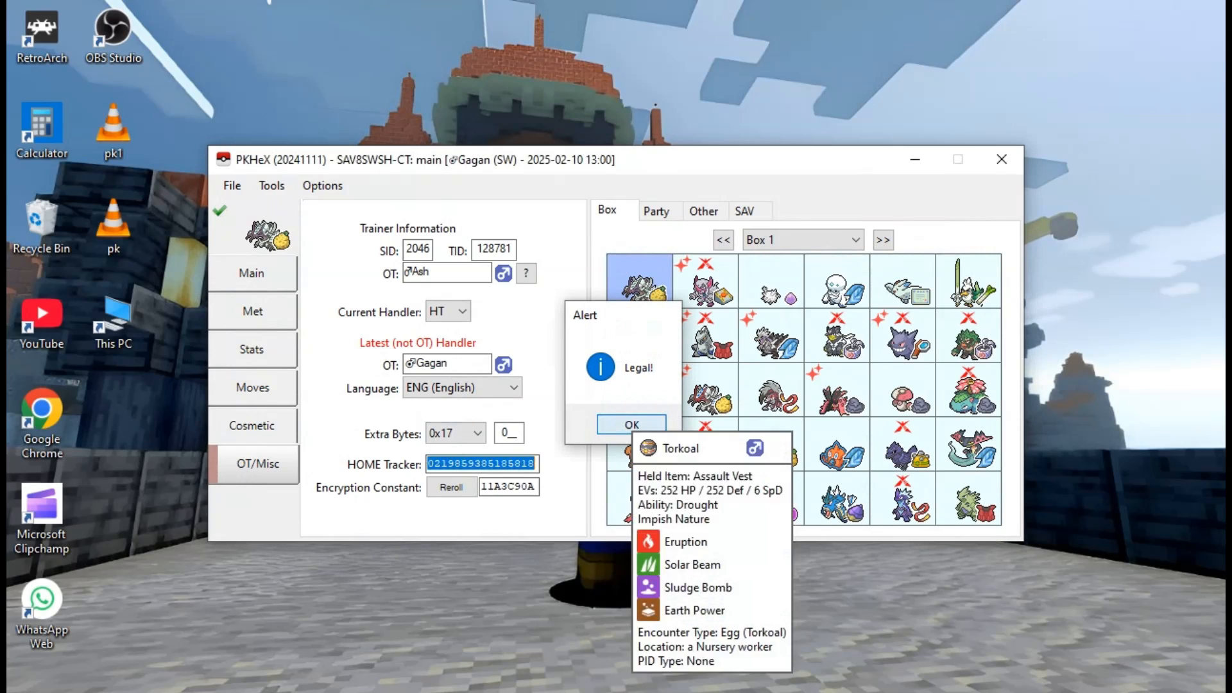
pyautogui.click(630, 424)
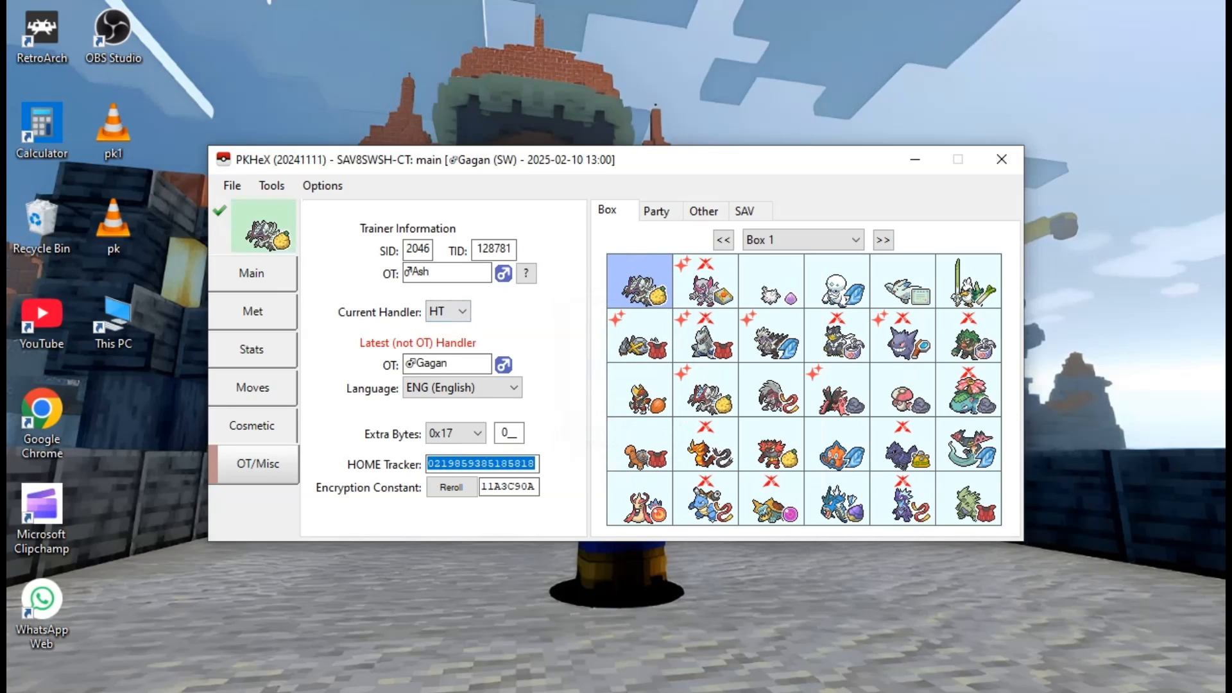
# Store the Metagross in the empty last-row slot of Box 2.
pyautogui.click(655, 211)
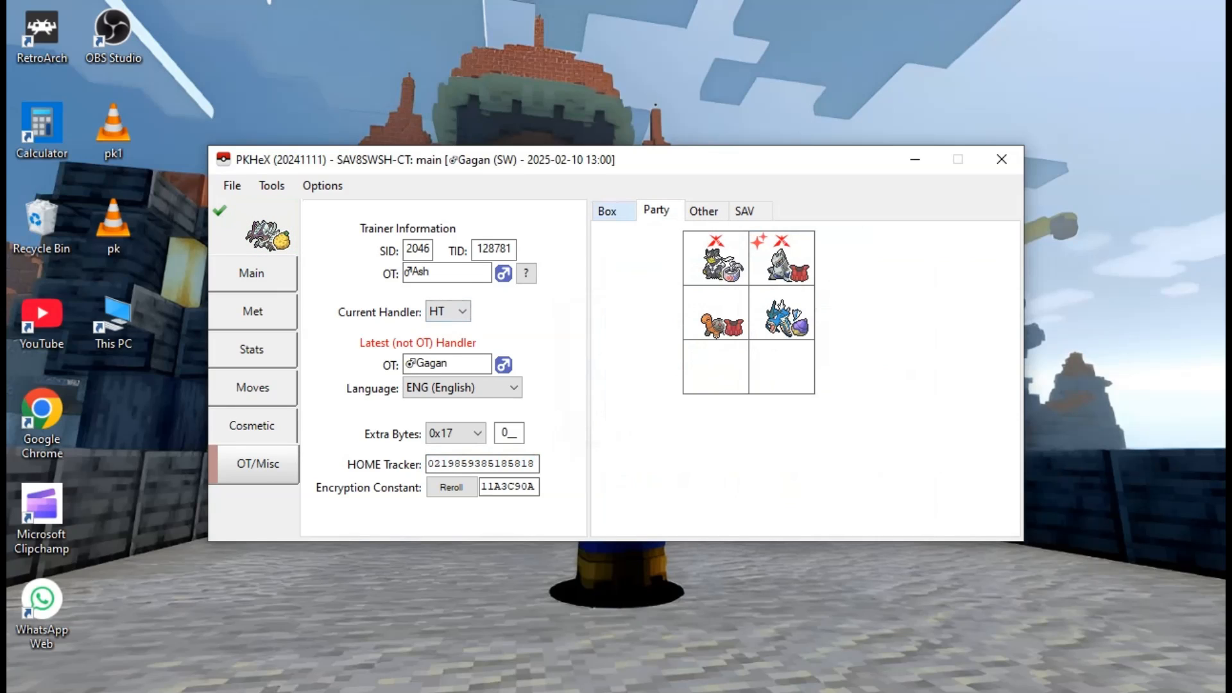
pyautogui.click(606, 210)
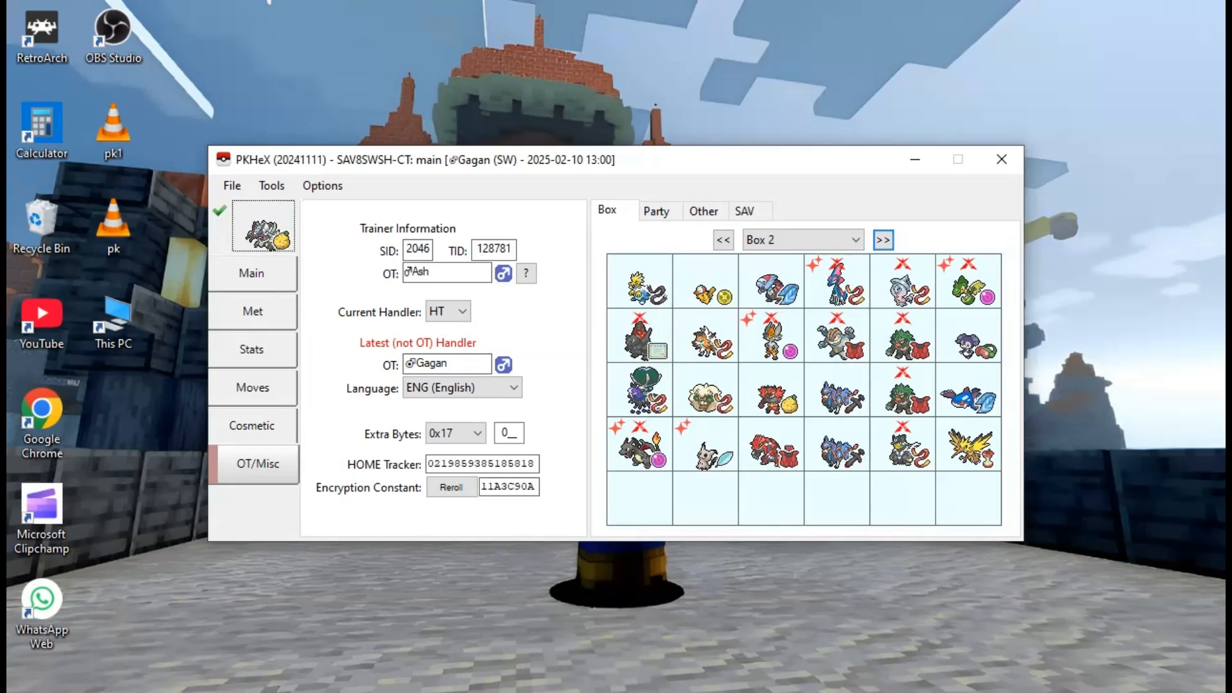
pyautogui.rightClick(638, 498)
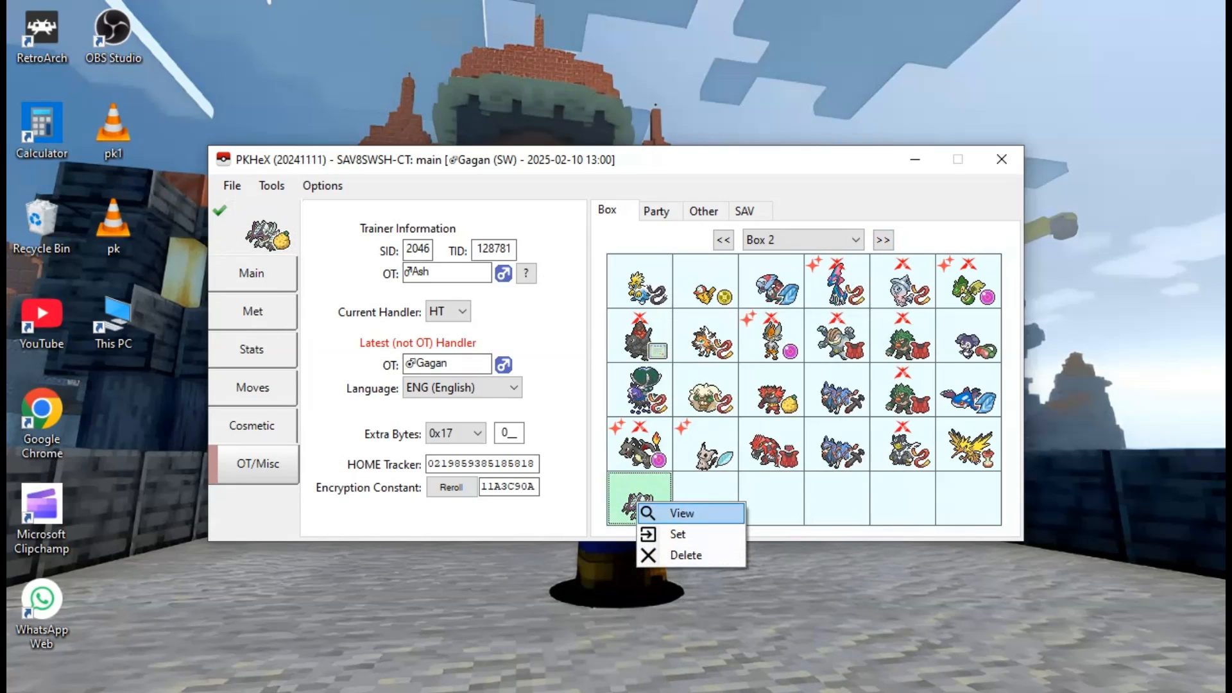
pyautogui.click(683, 513)
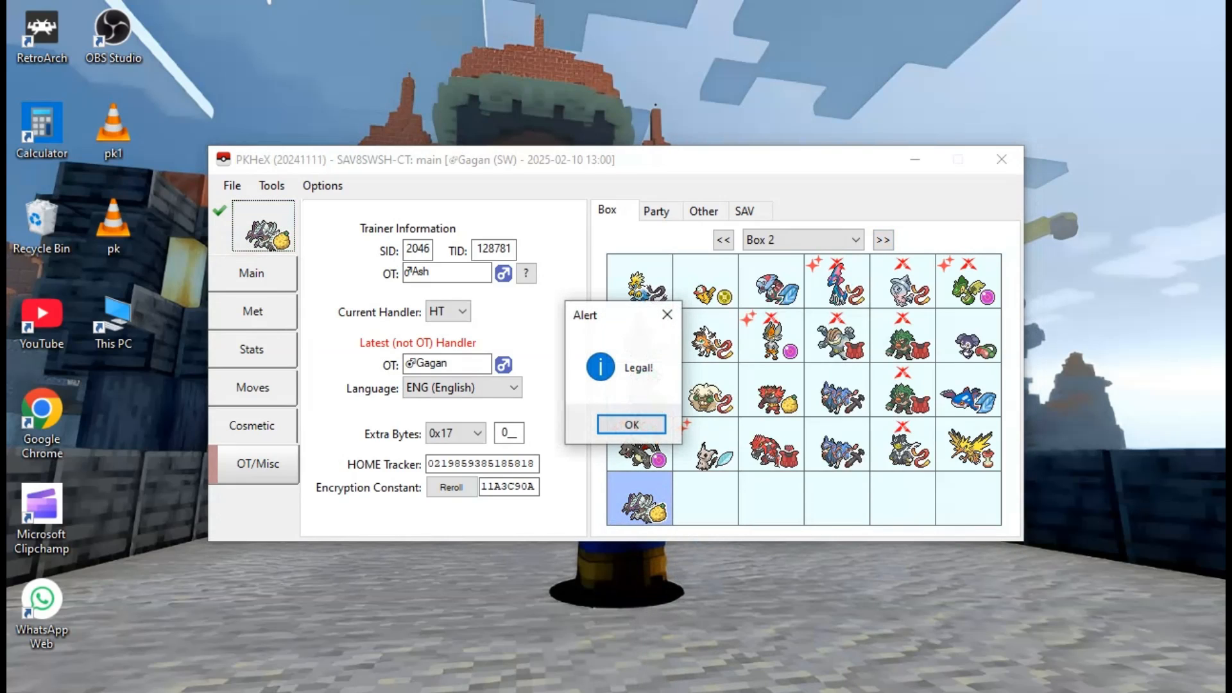